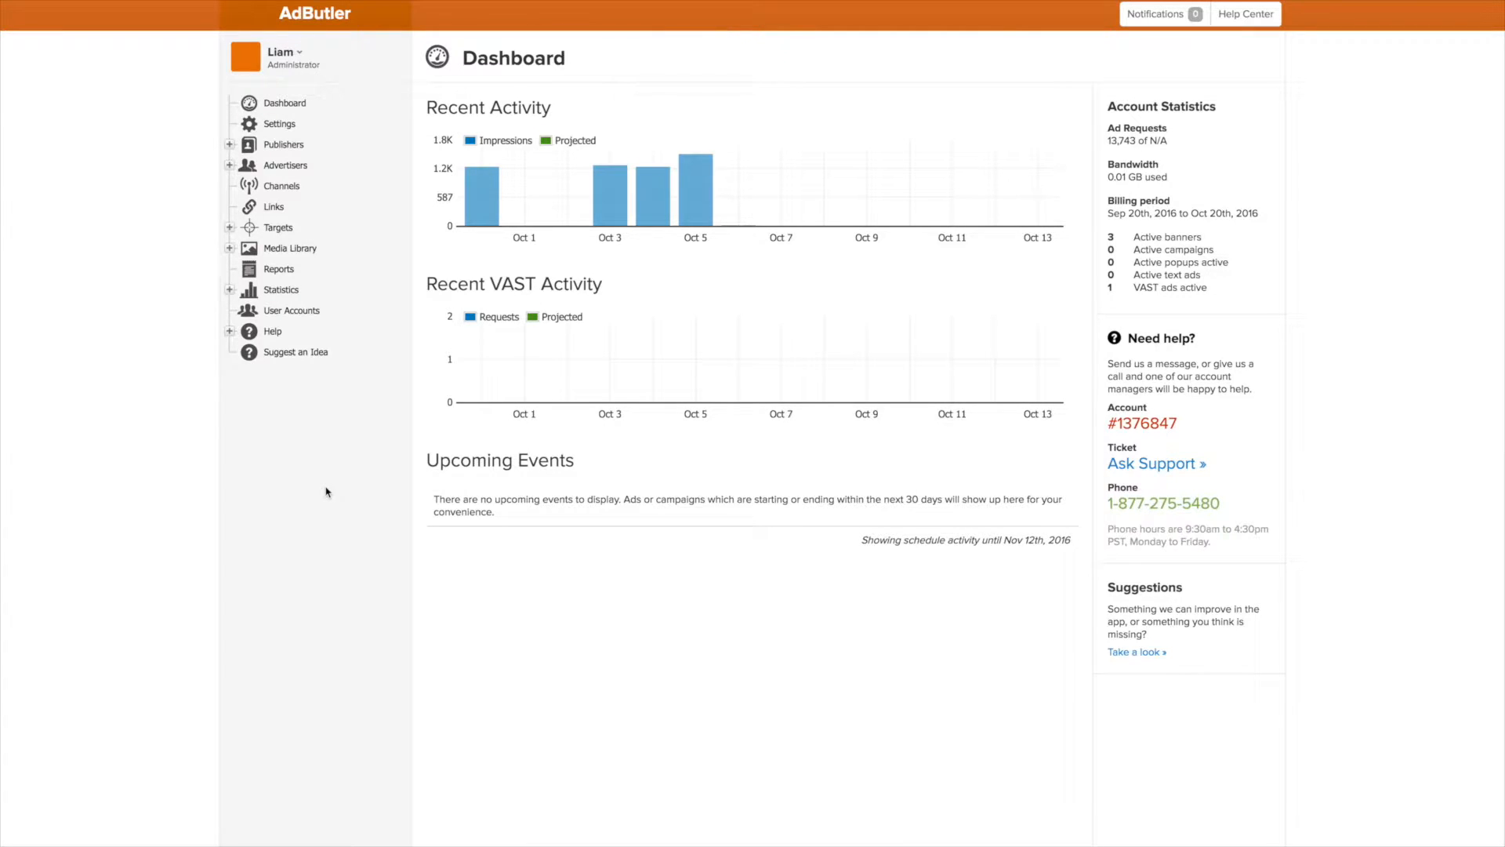
mouse_move(277, 78)
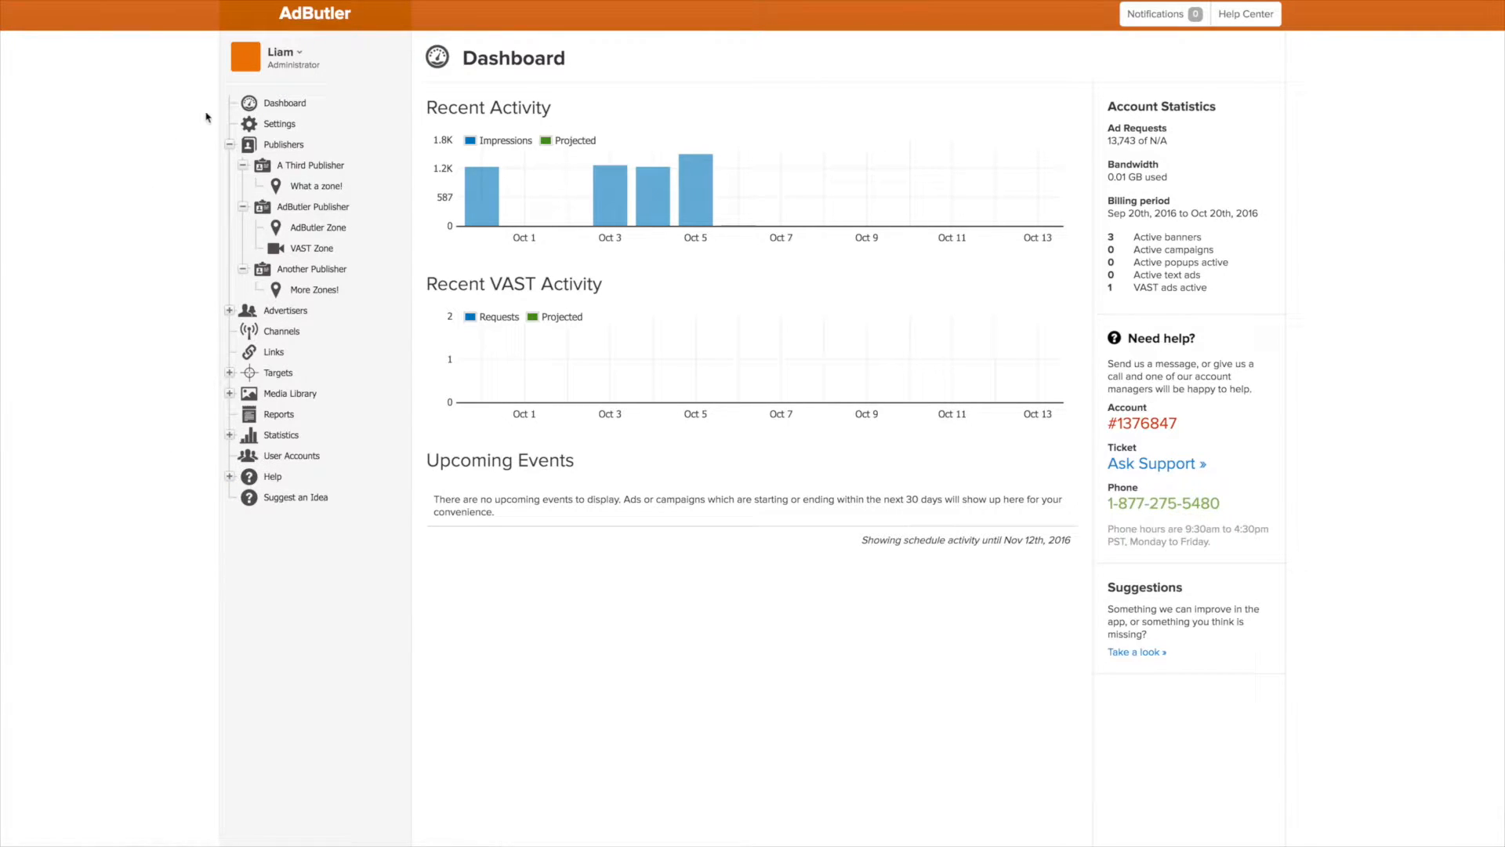
mouse_move(166, 124)
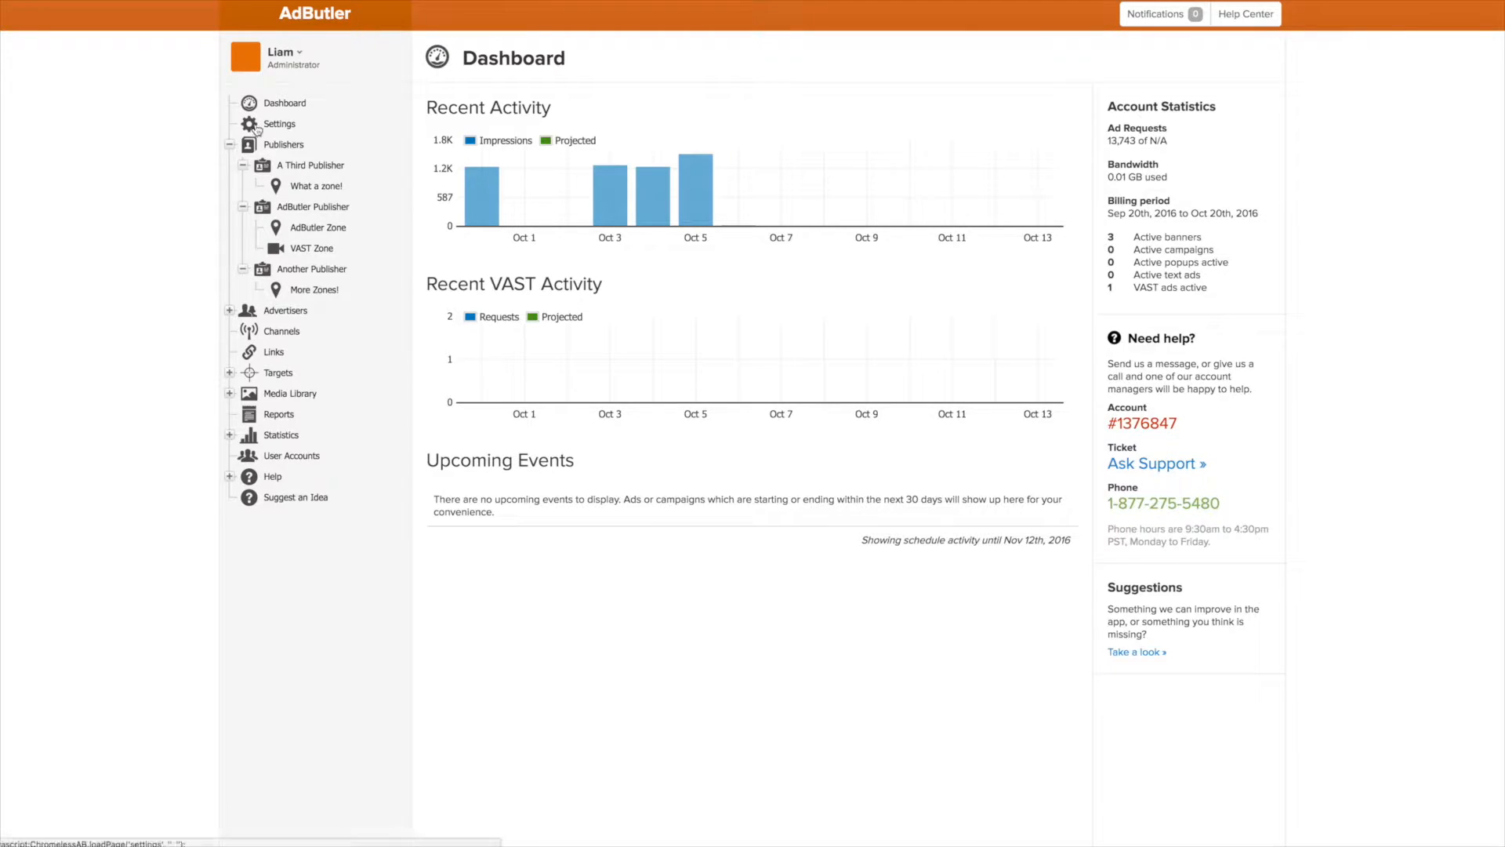
Open AdButler Settings to review the account's default domain, currency, time zone and VAST options
click(279, 123)
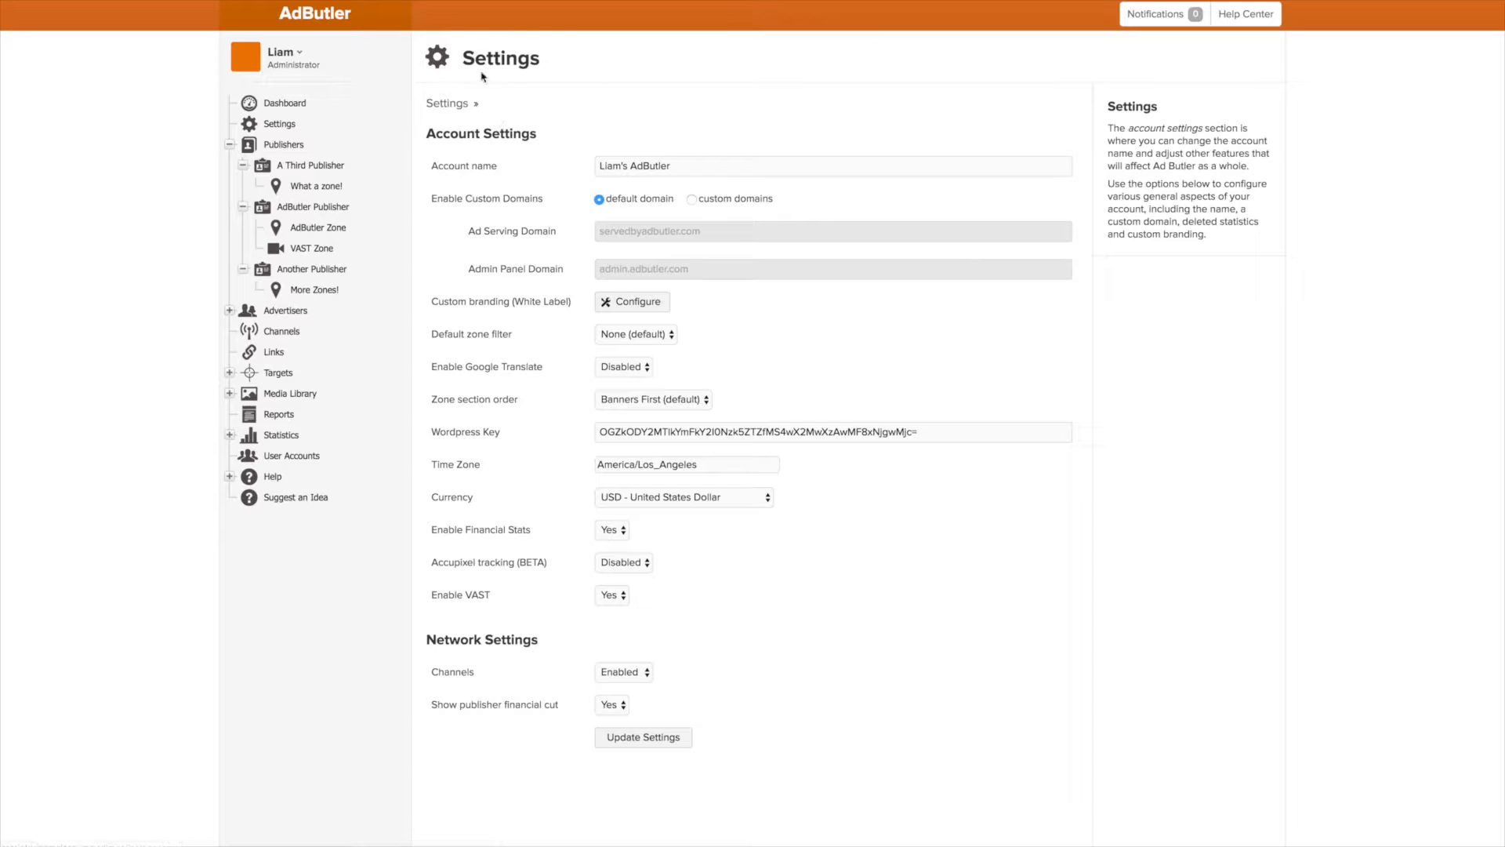
mouse_move(595, 79)
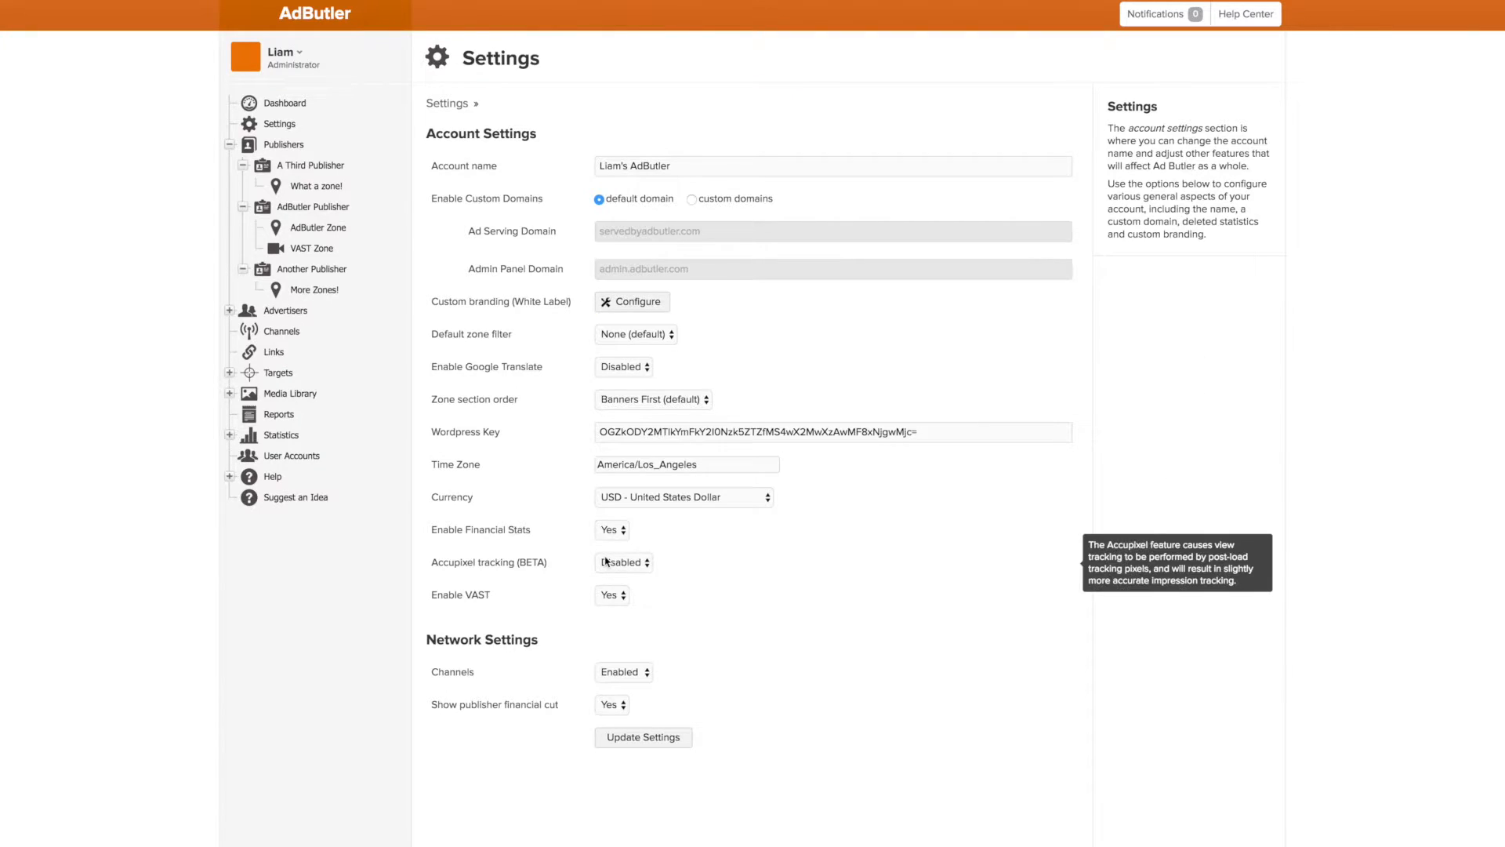
mouse_move(533, 497)
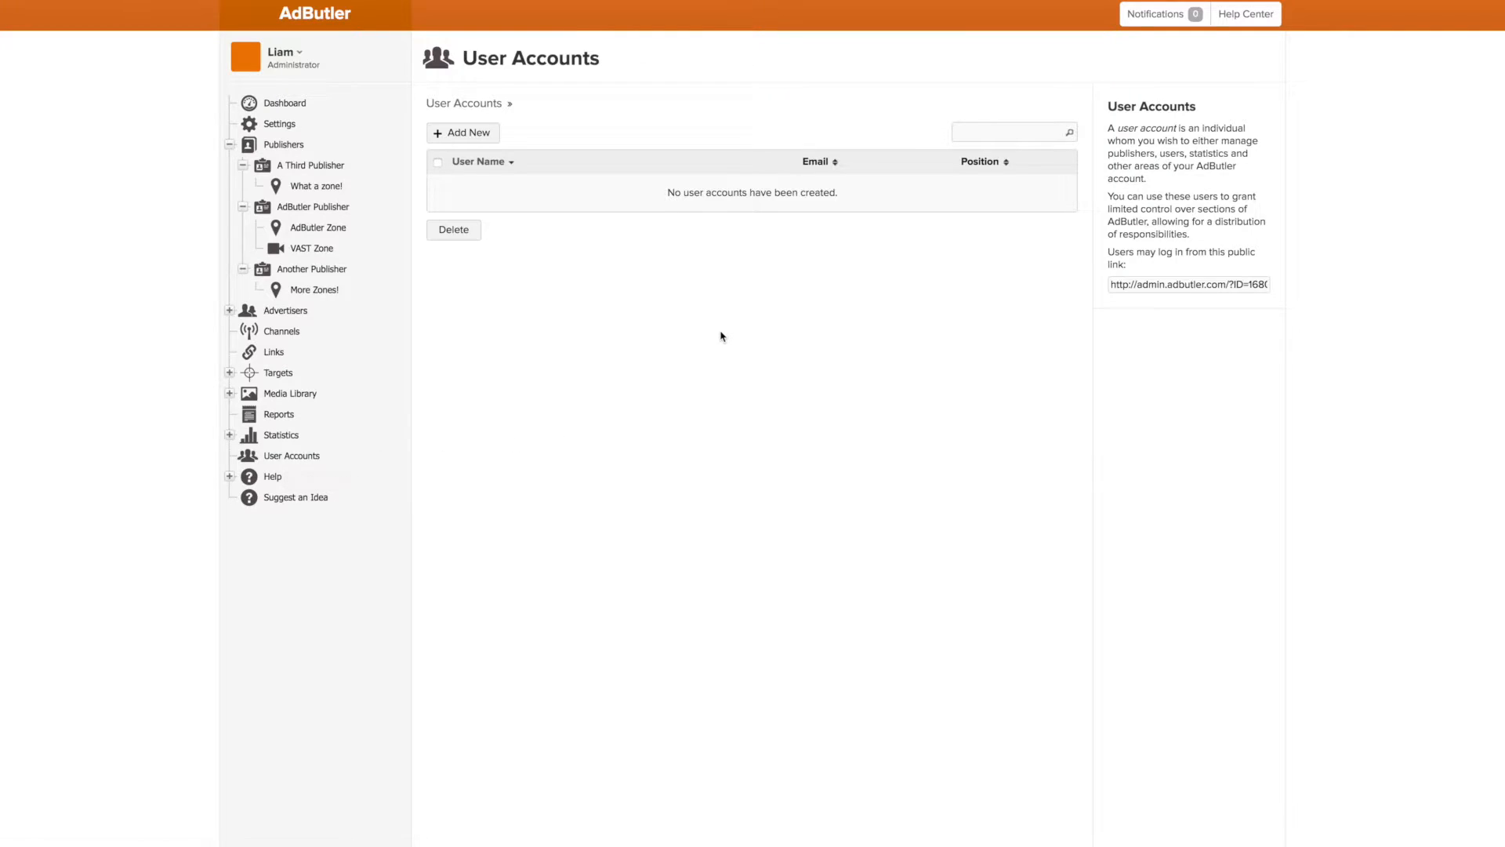
mouse_move(701, 173)
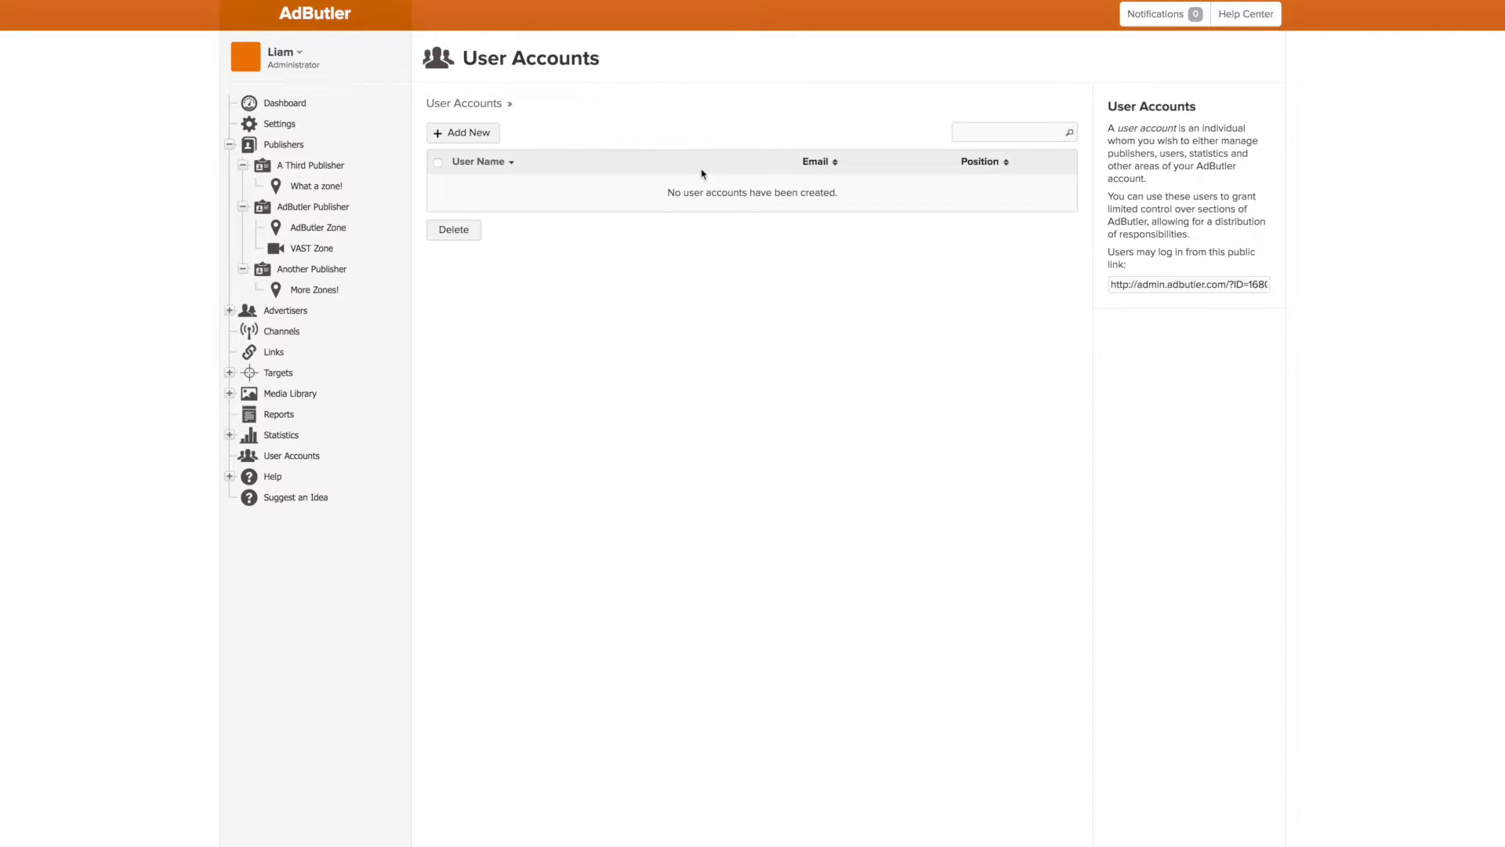
Start a new user account named User with the note 'A fake account'
click(462, 133)
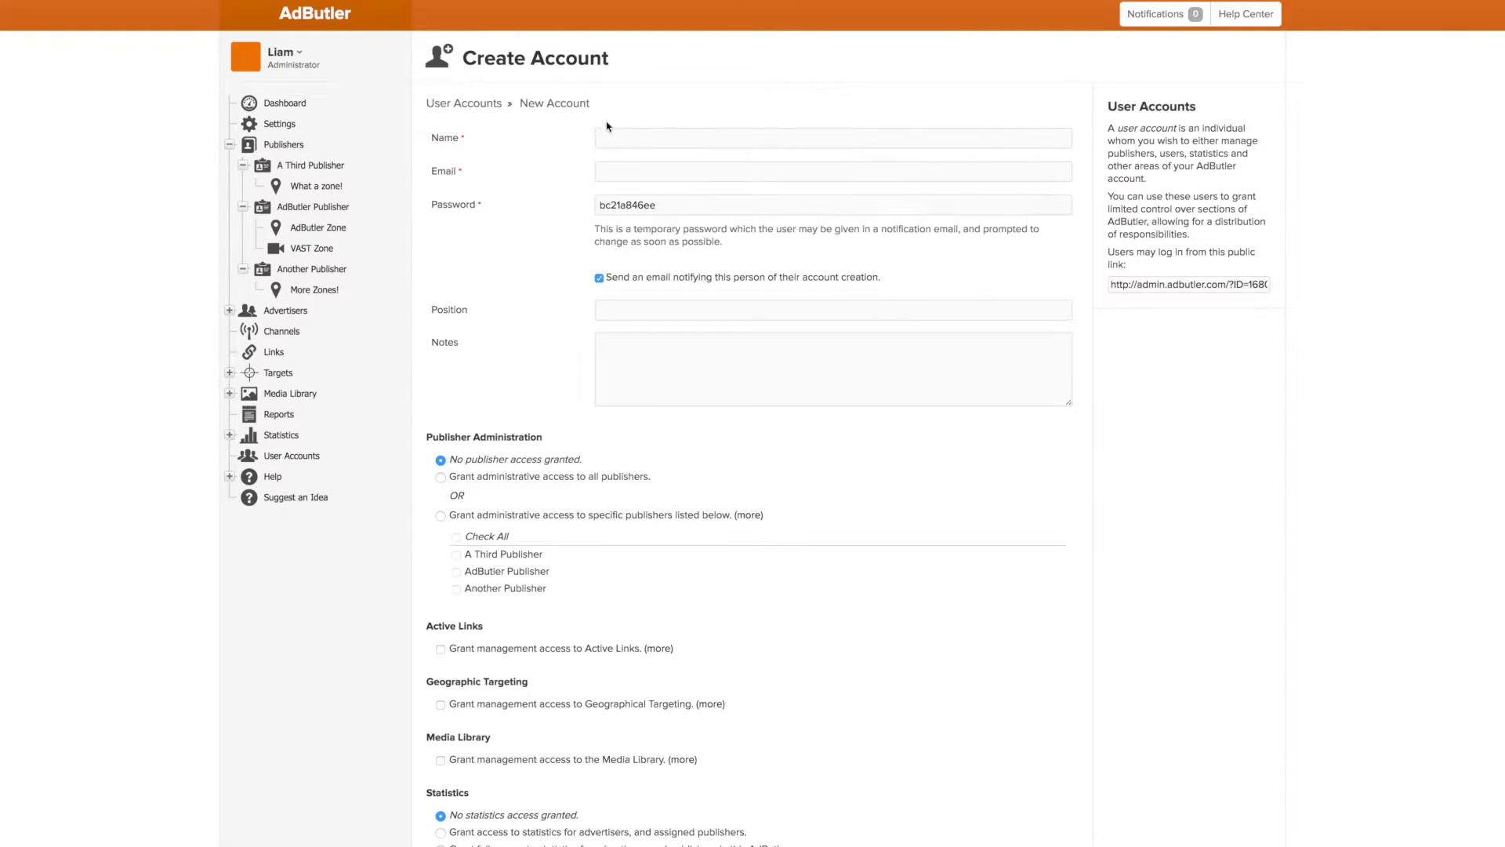
click(833, 138)
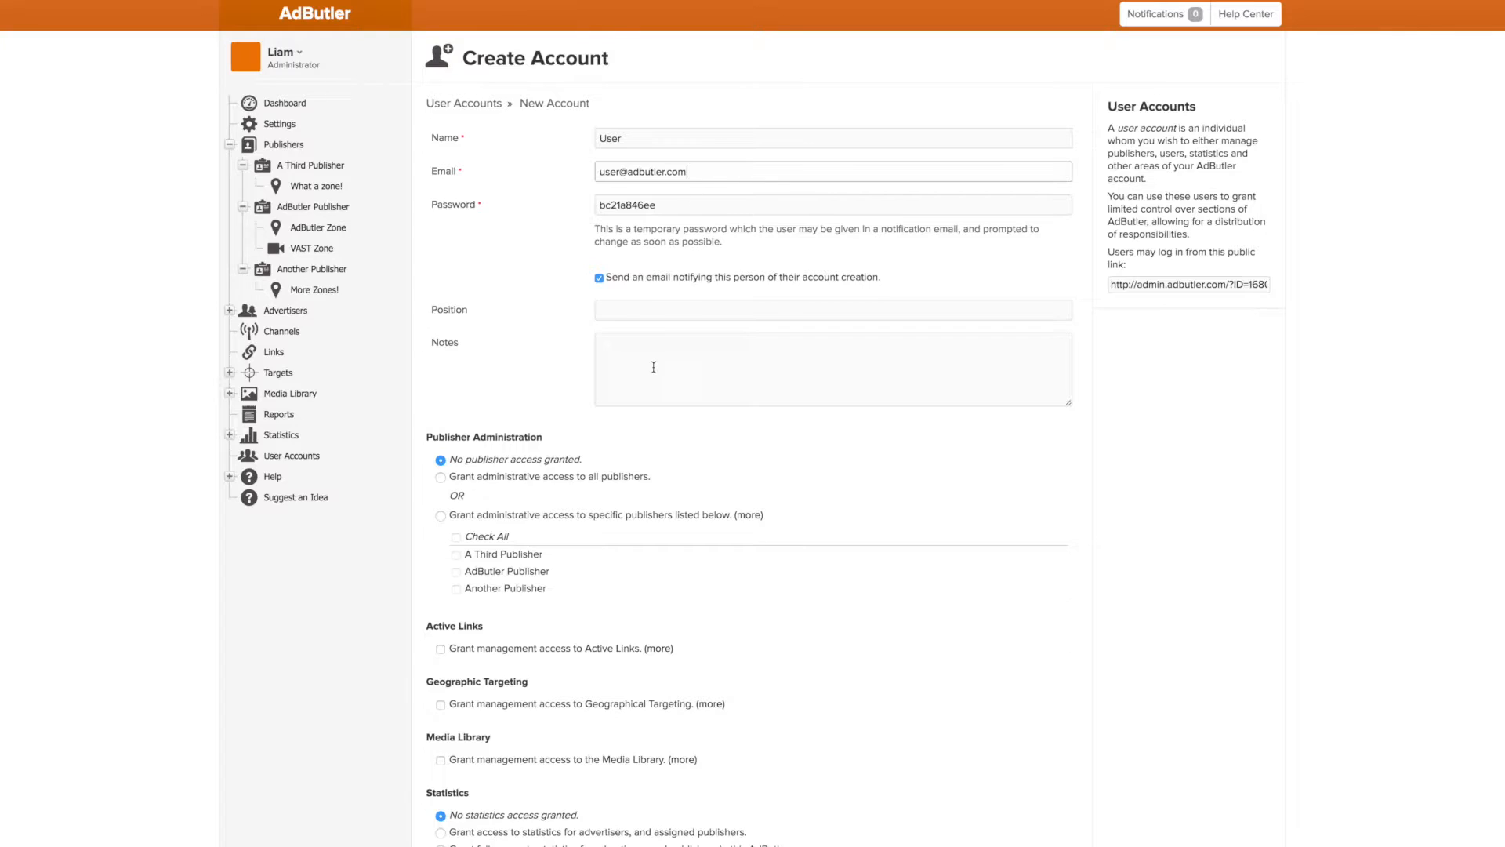
text(A fake account)
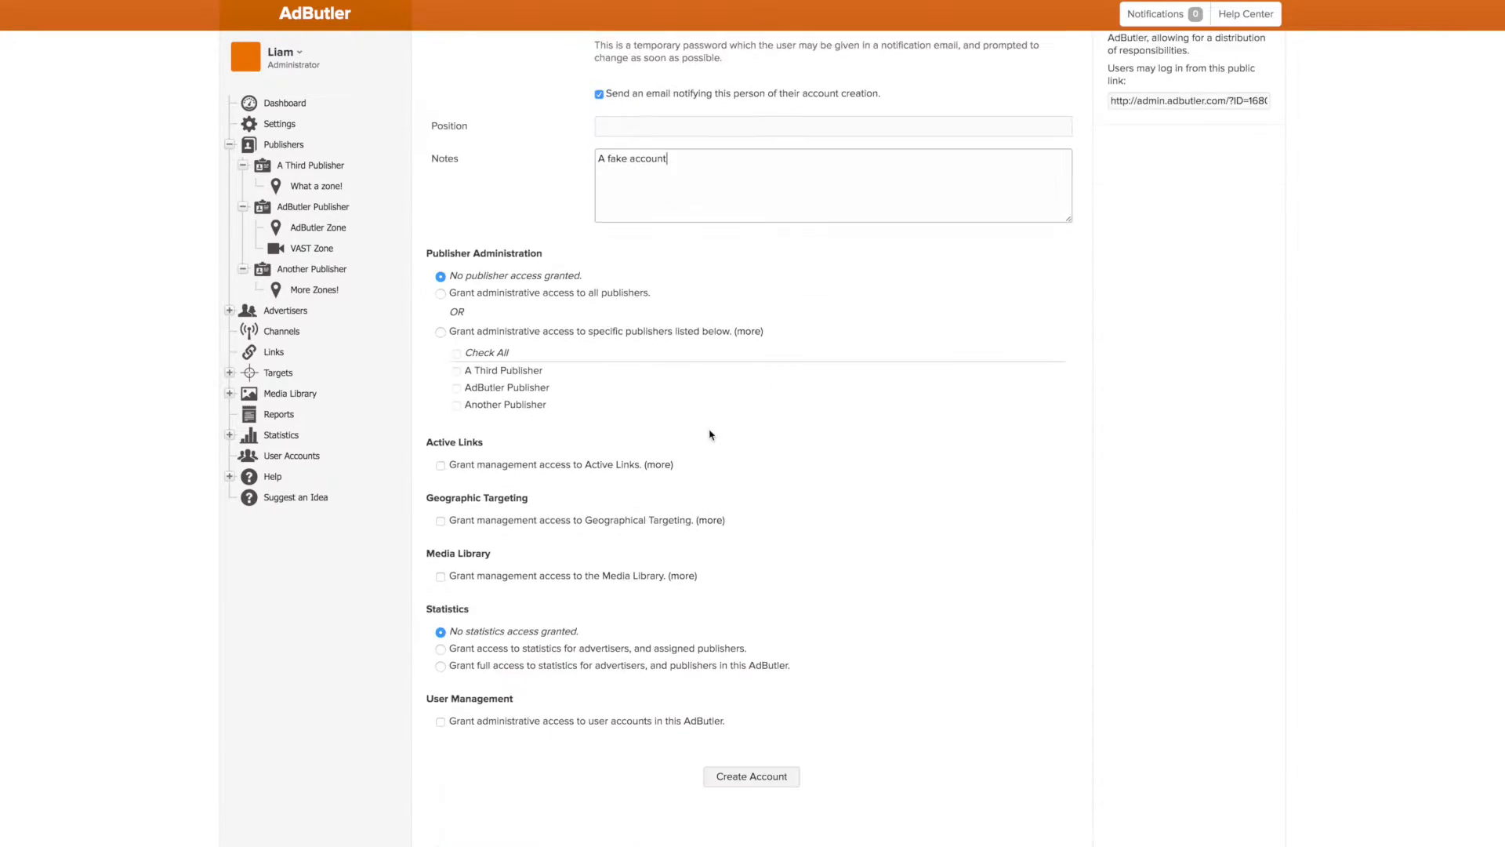
Grant all-publisher admin access plus Active Links, Geo Targeting, Media Library, full statistics and User Management
scroll(down, 3)
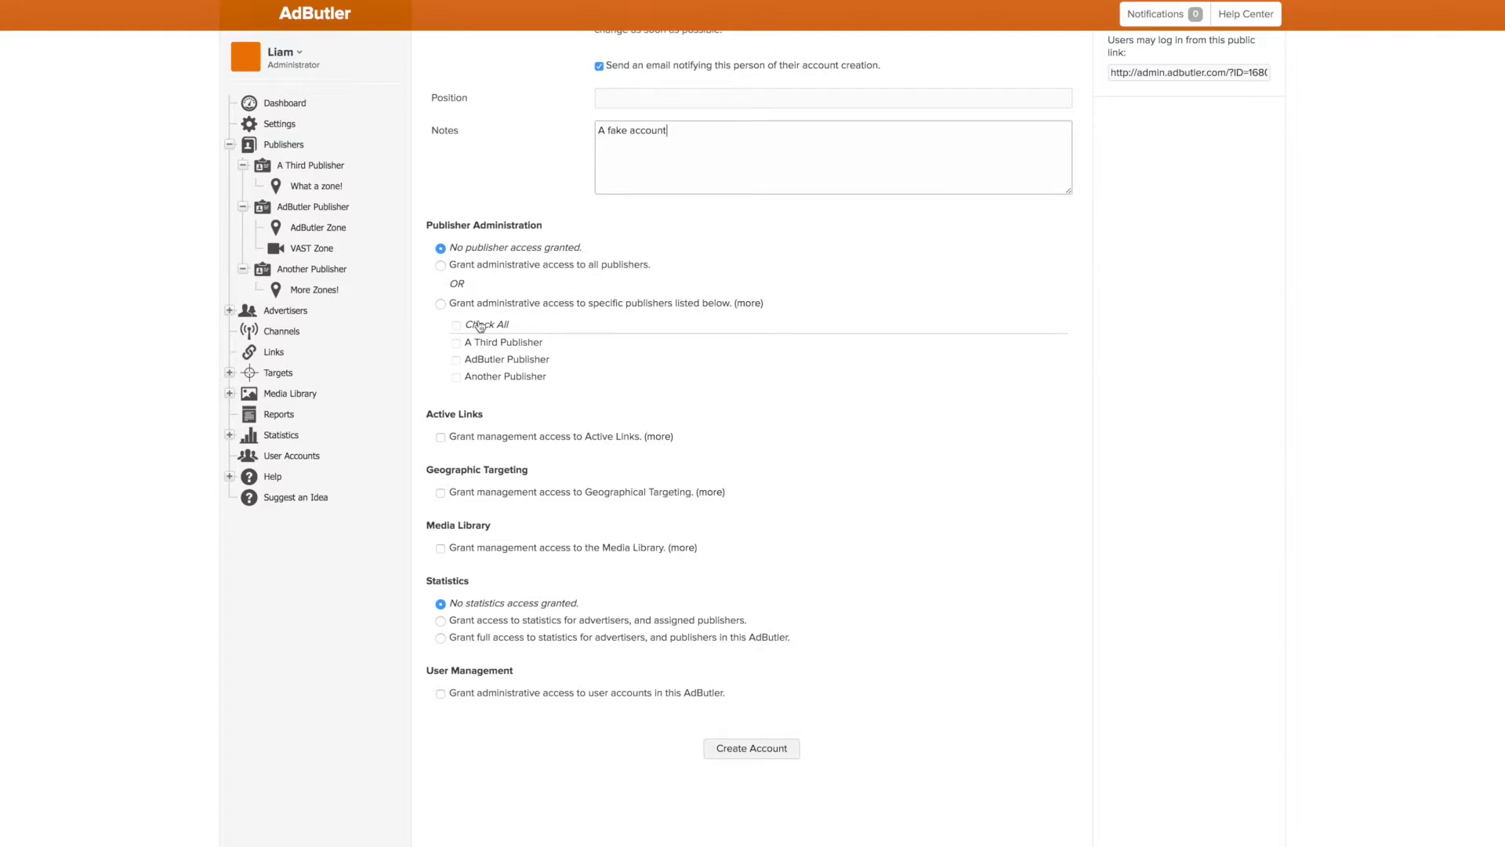
click(441, 303)
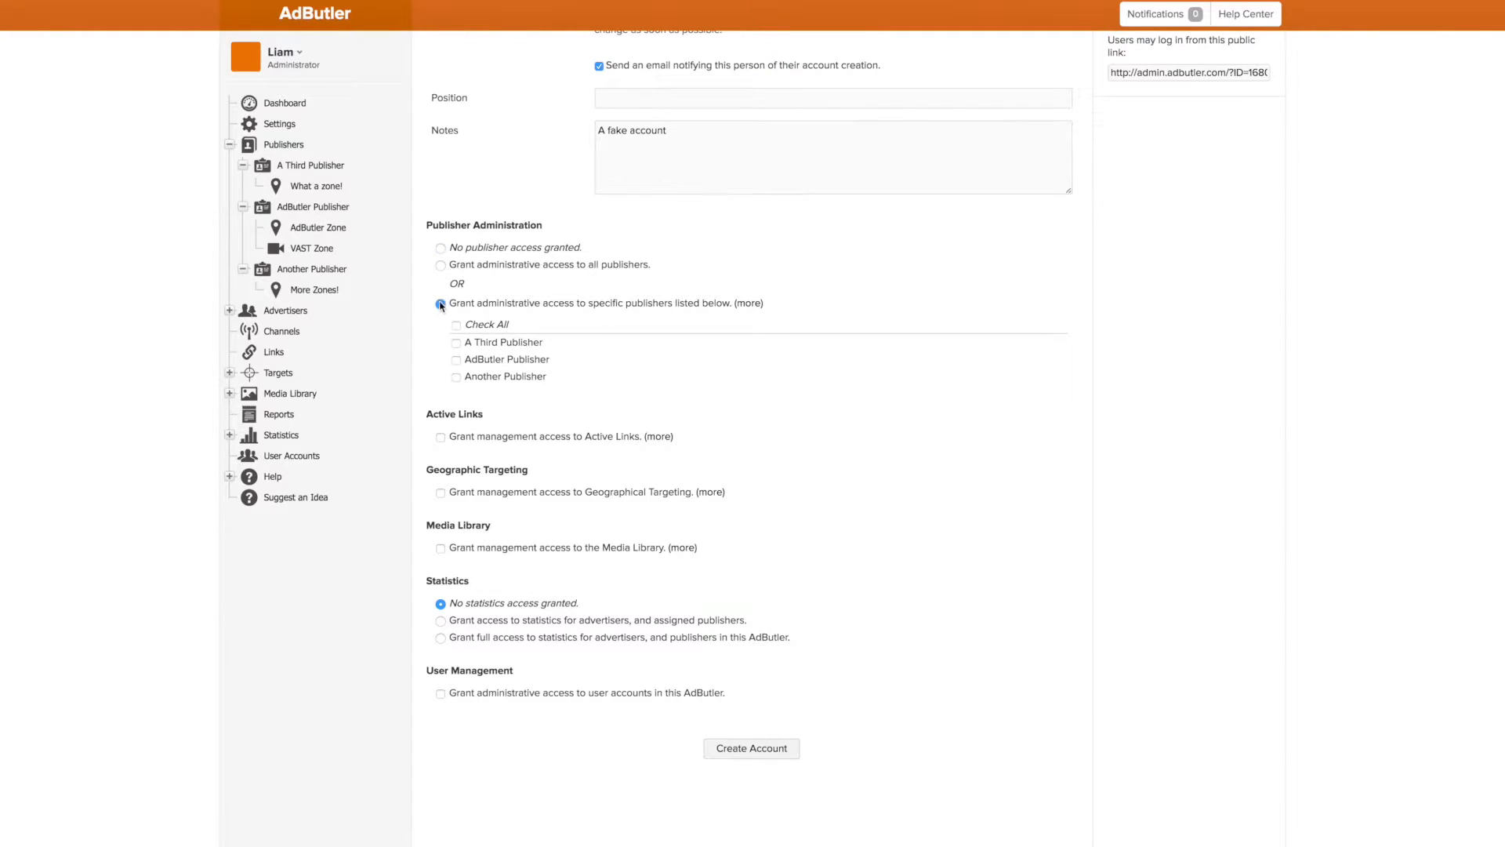
click(440, 264)
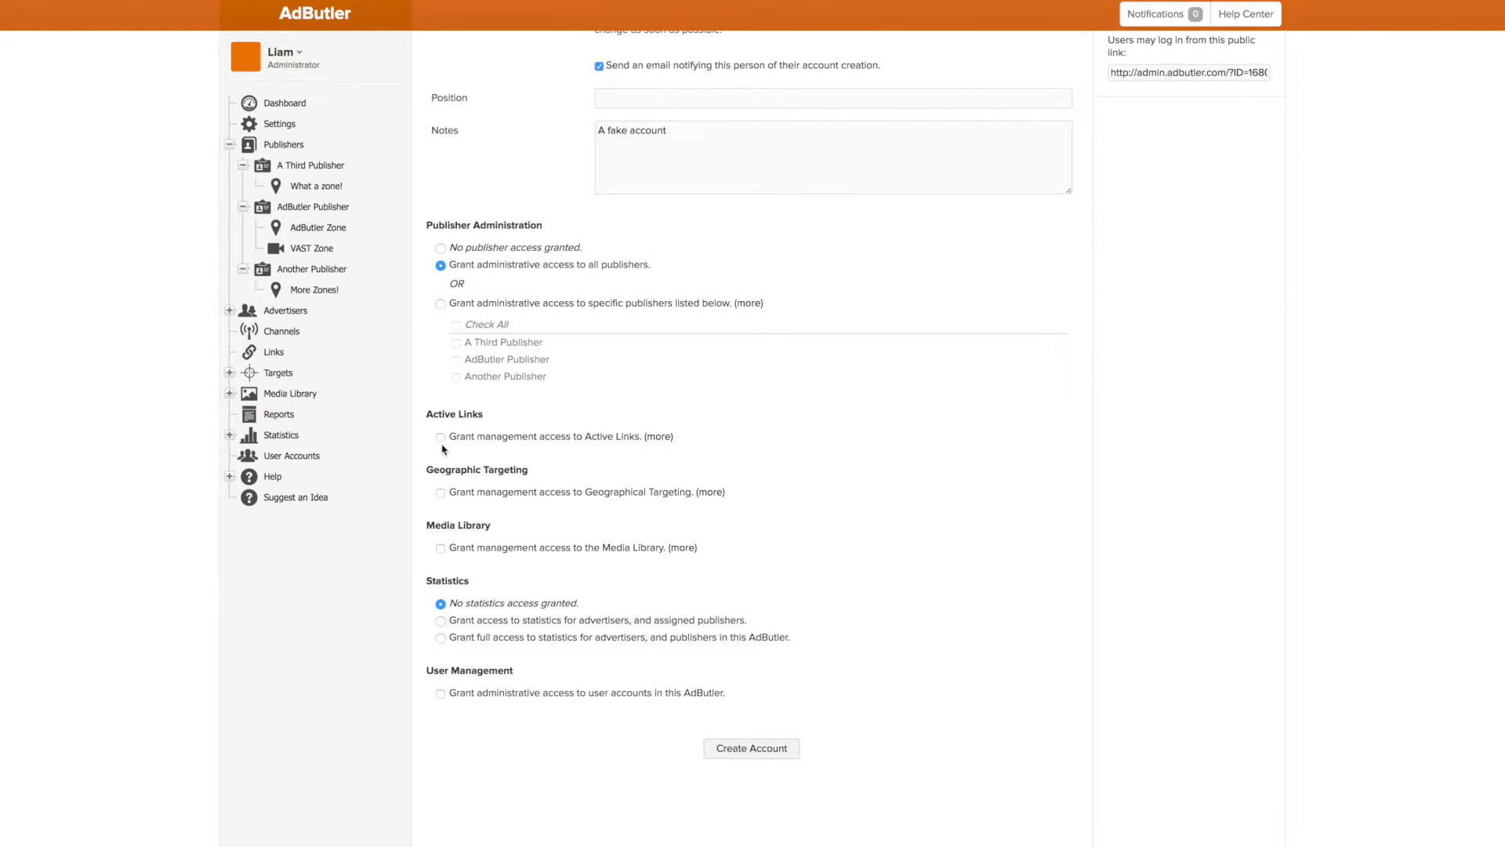
click(440, 437)
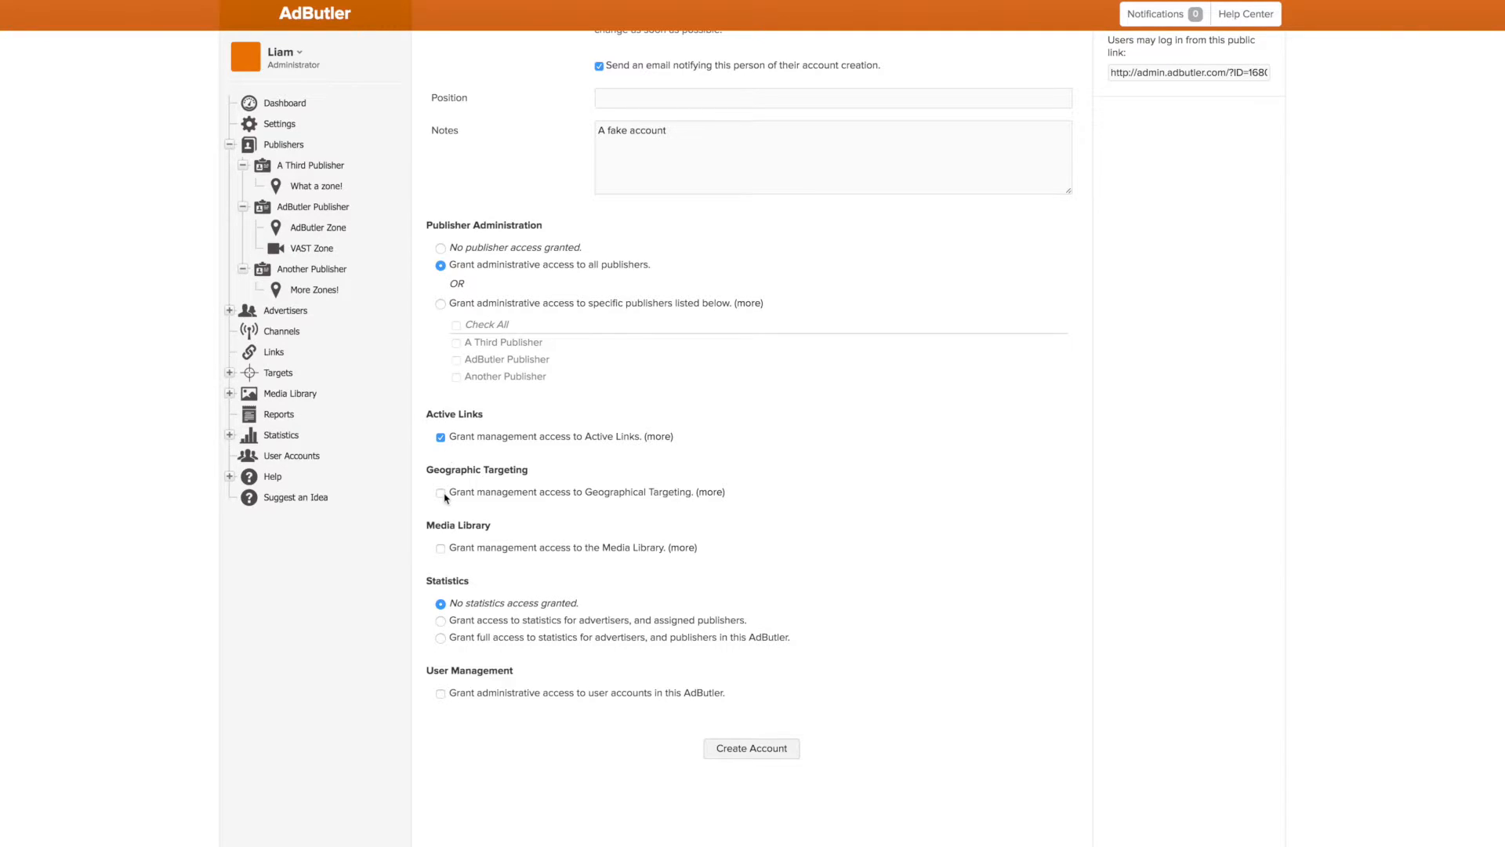
click(439, 492)
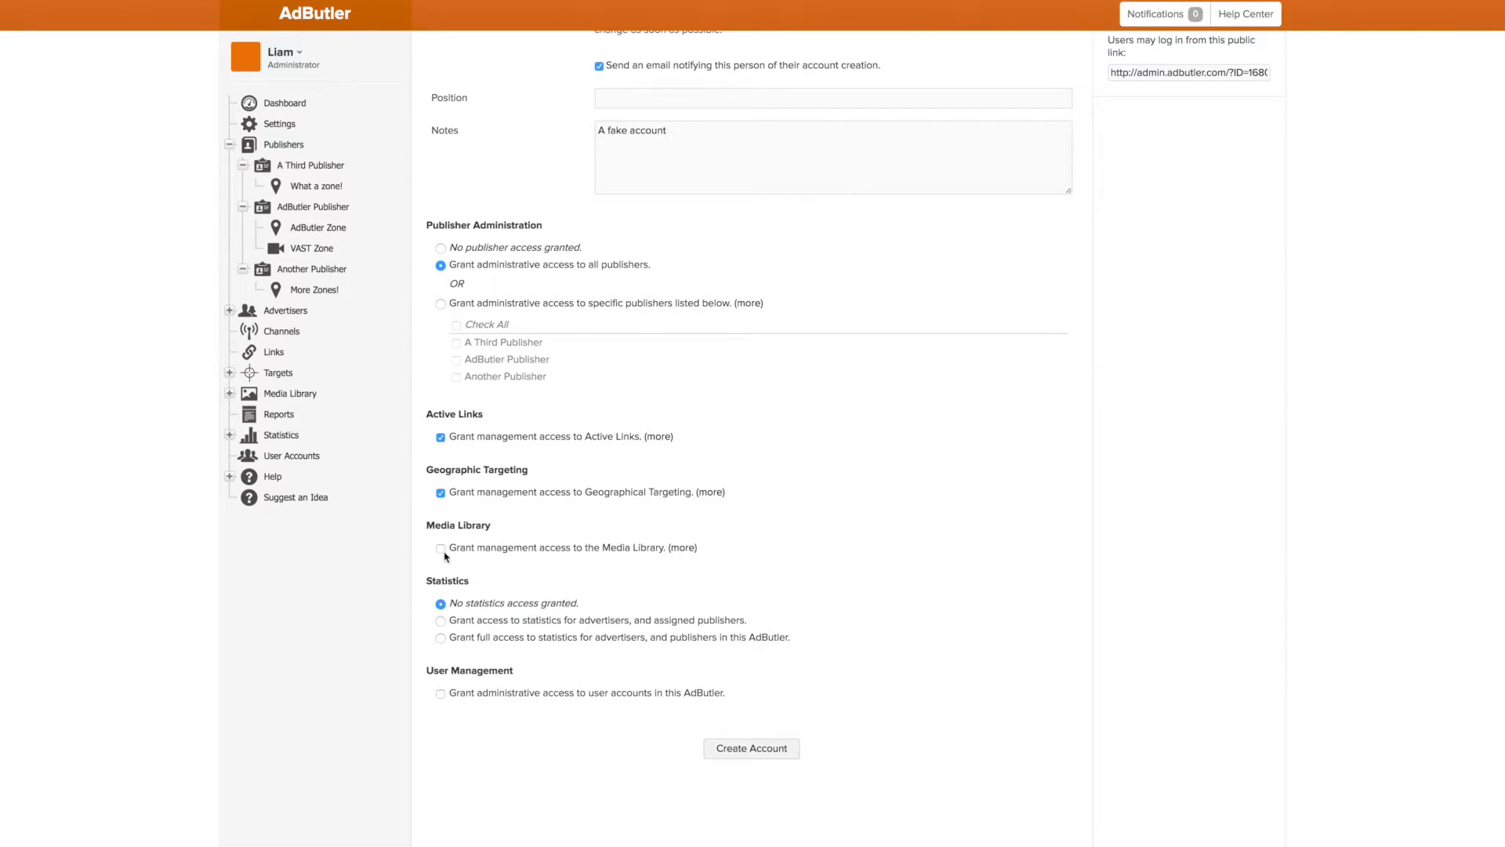
click(441, 548)
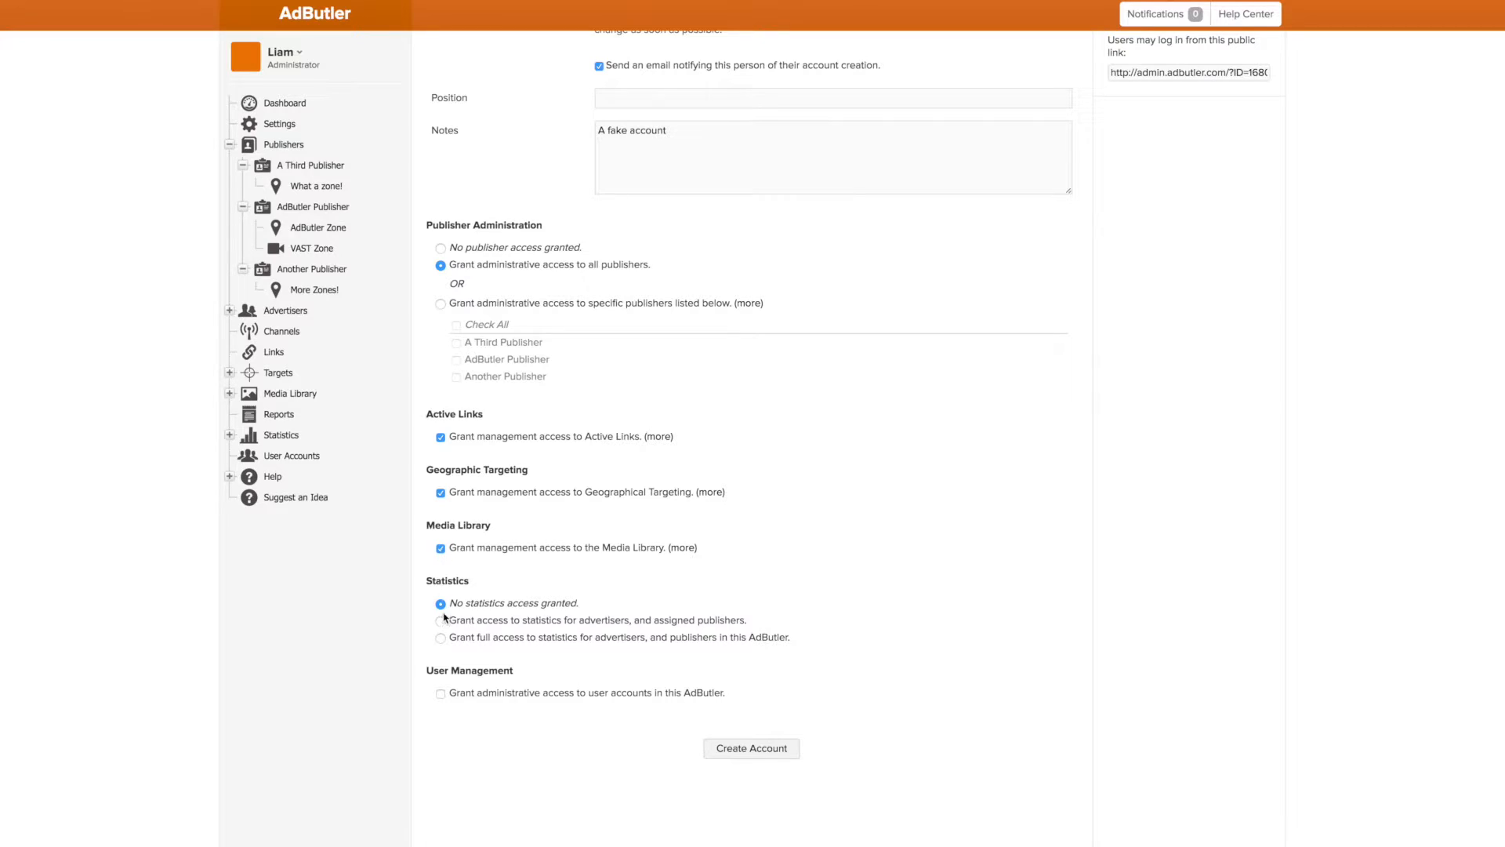
click(441, 637)
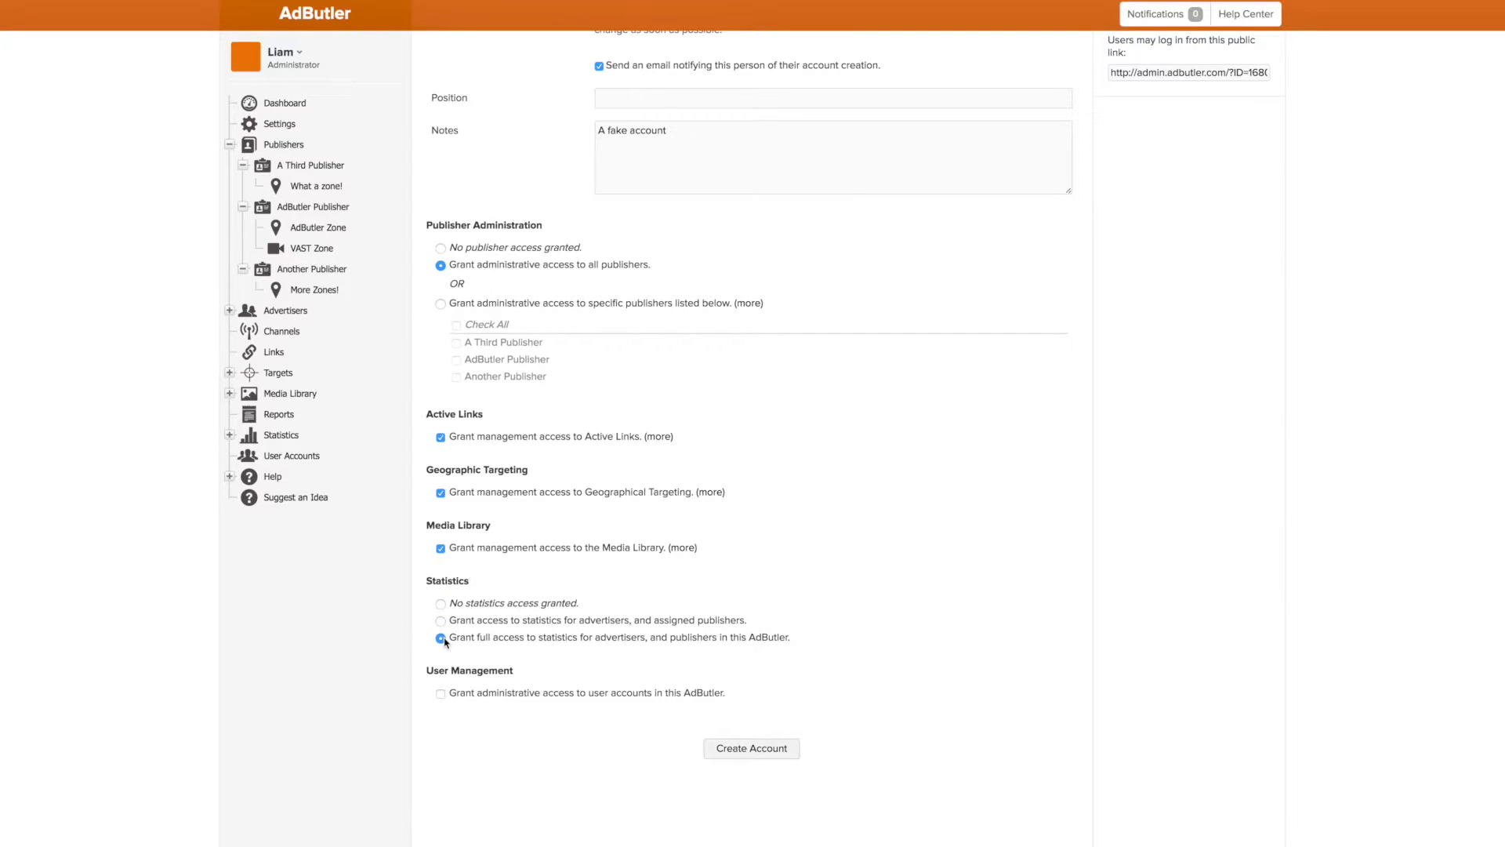
click(441, 640)
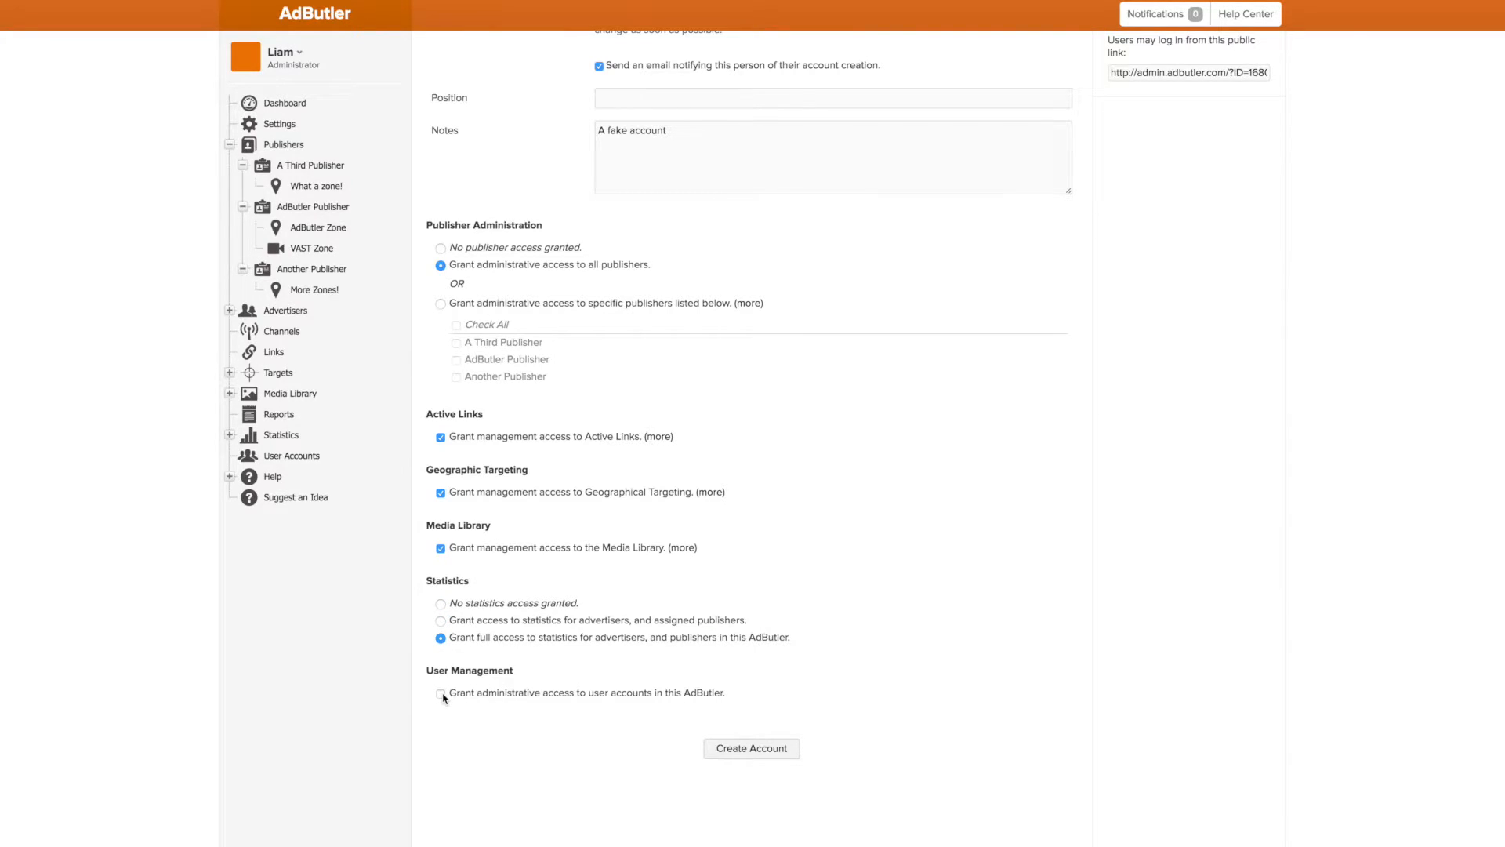
click(440, 693)
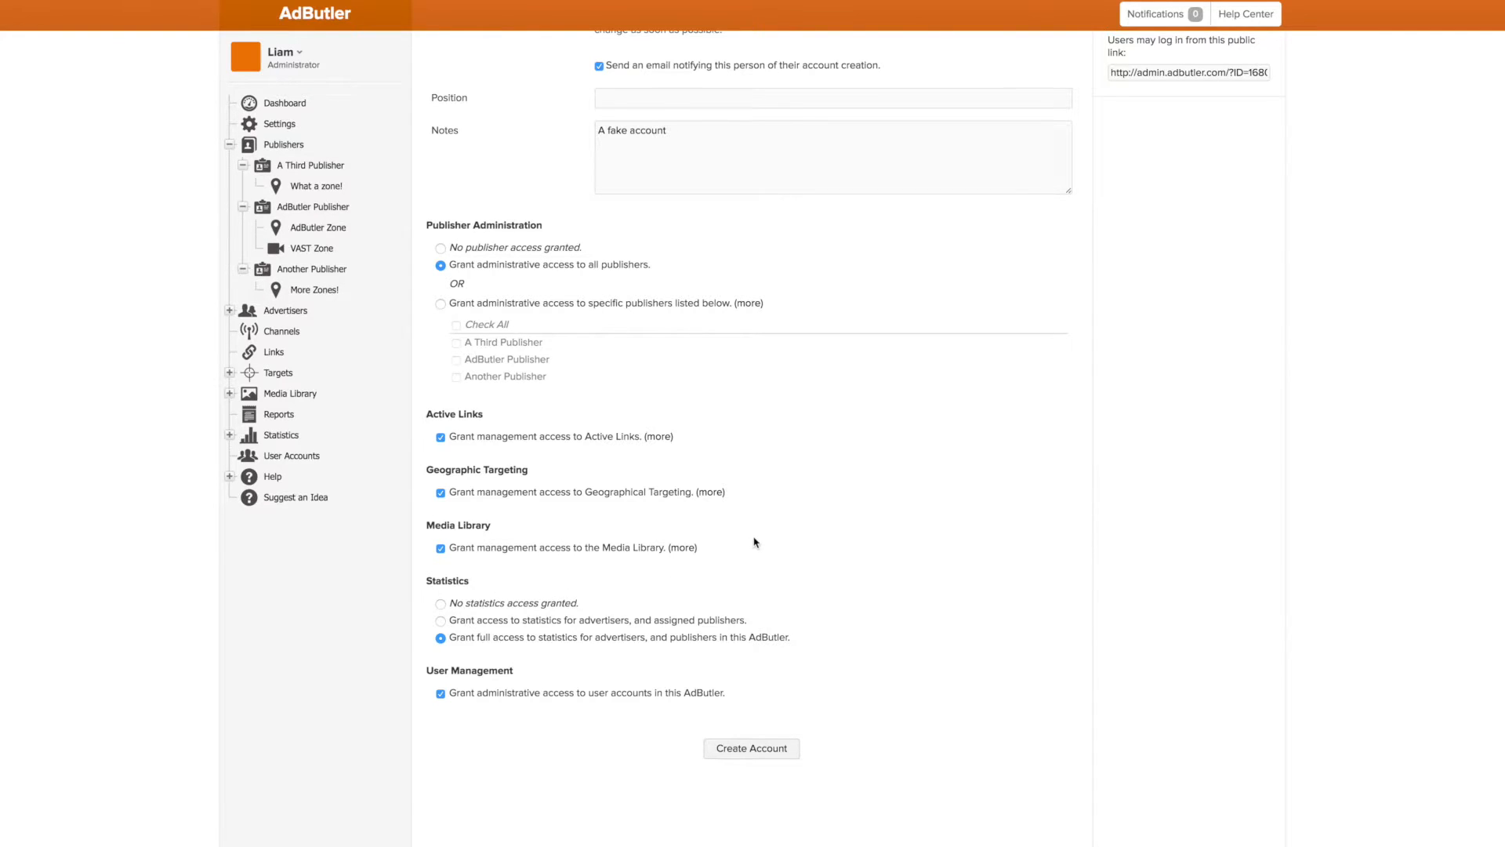
Try limiting publisher access to A Third Publisher, then copy the account's public login link
scroll(up, 3)
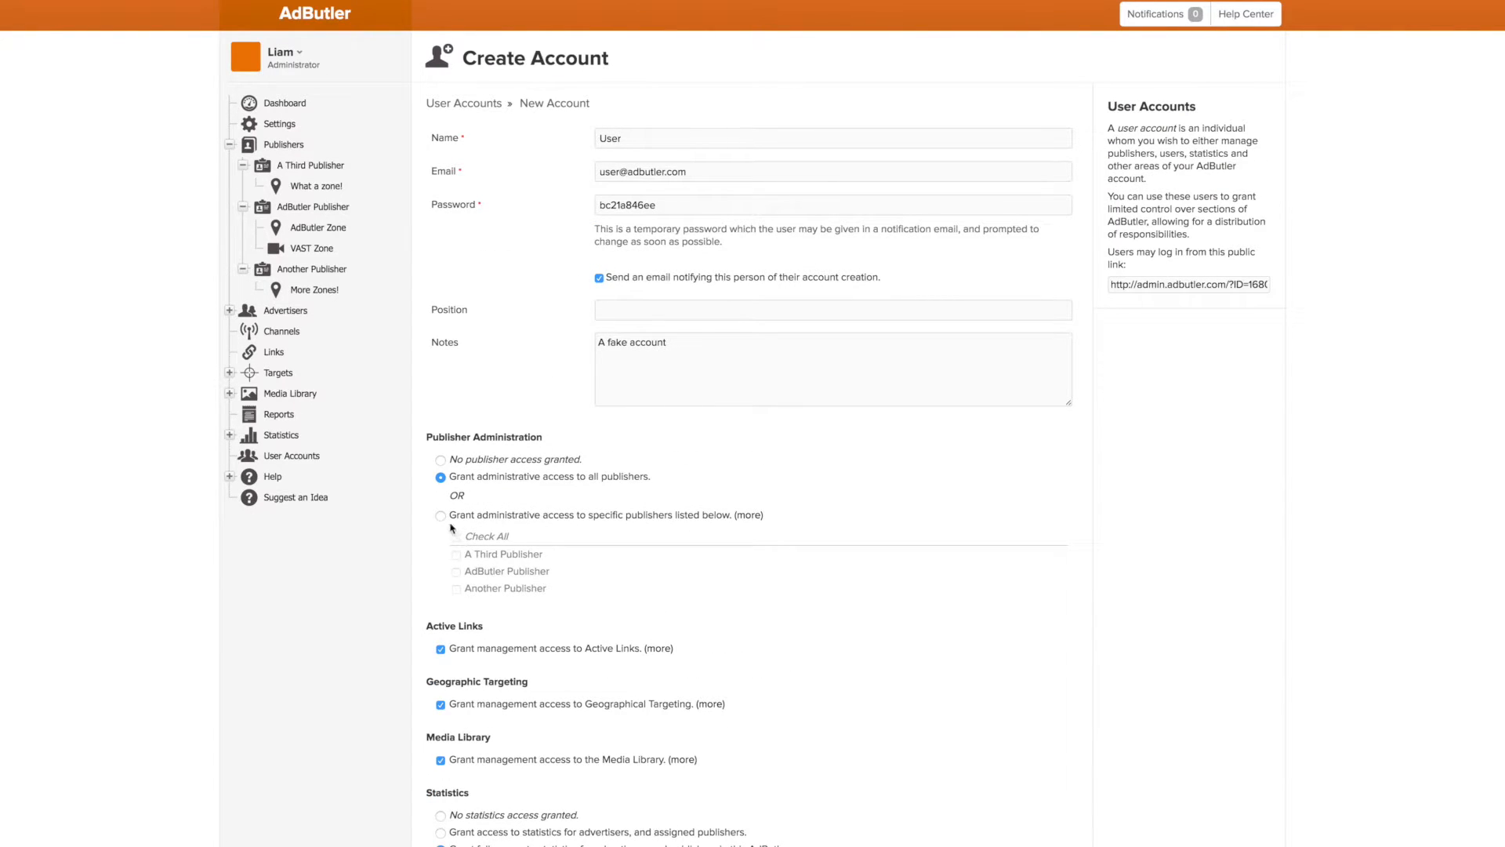
click(441, 515)
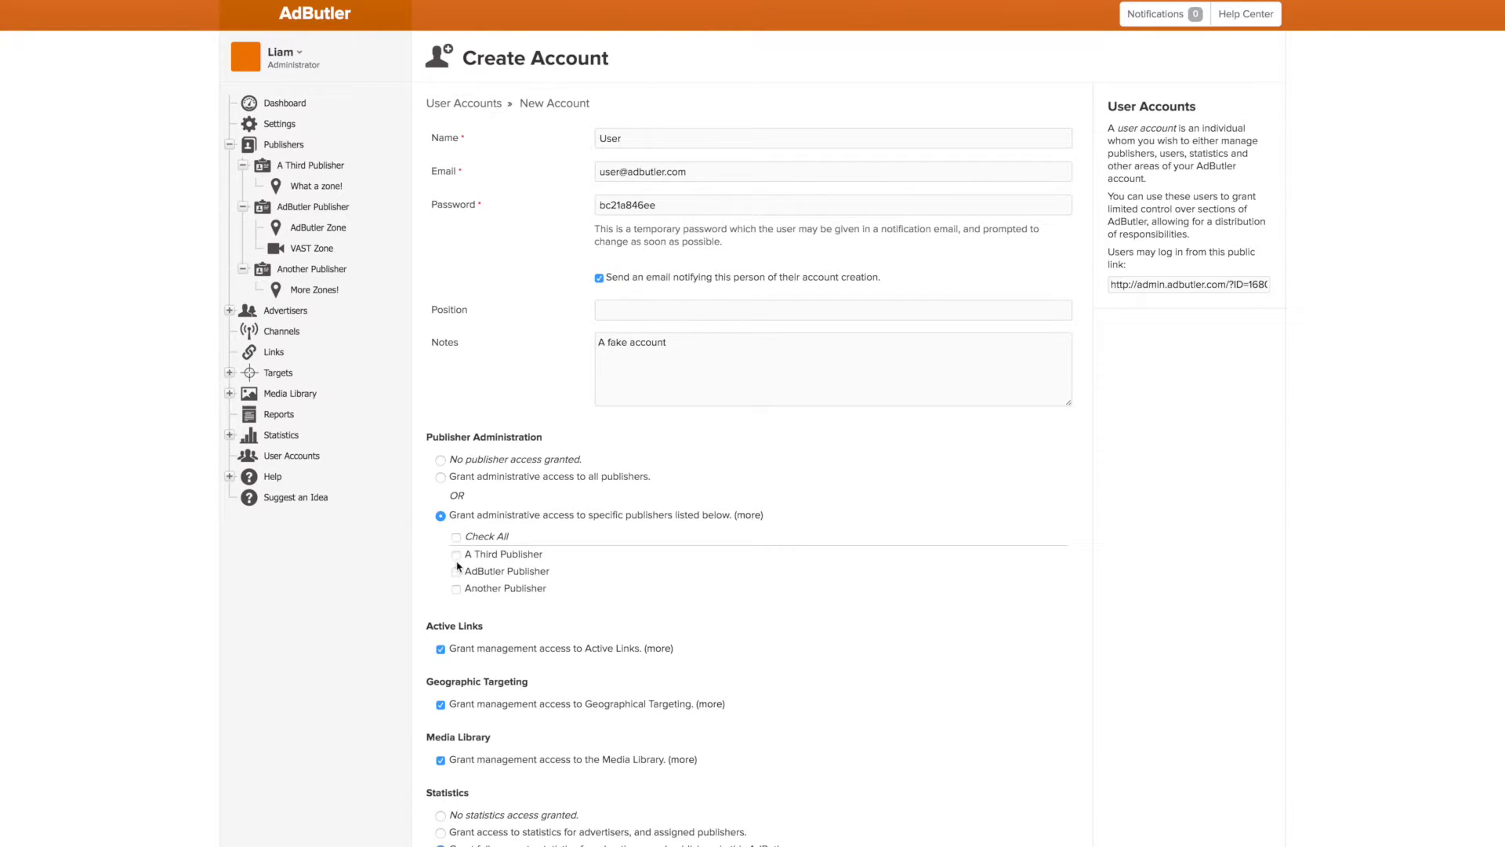
click(455, 554)
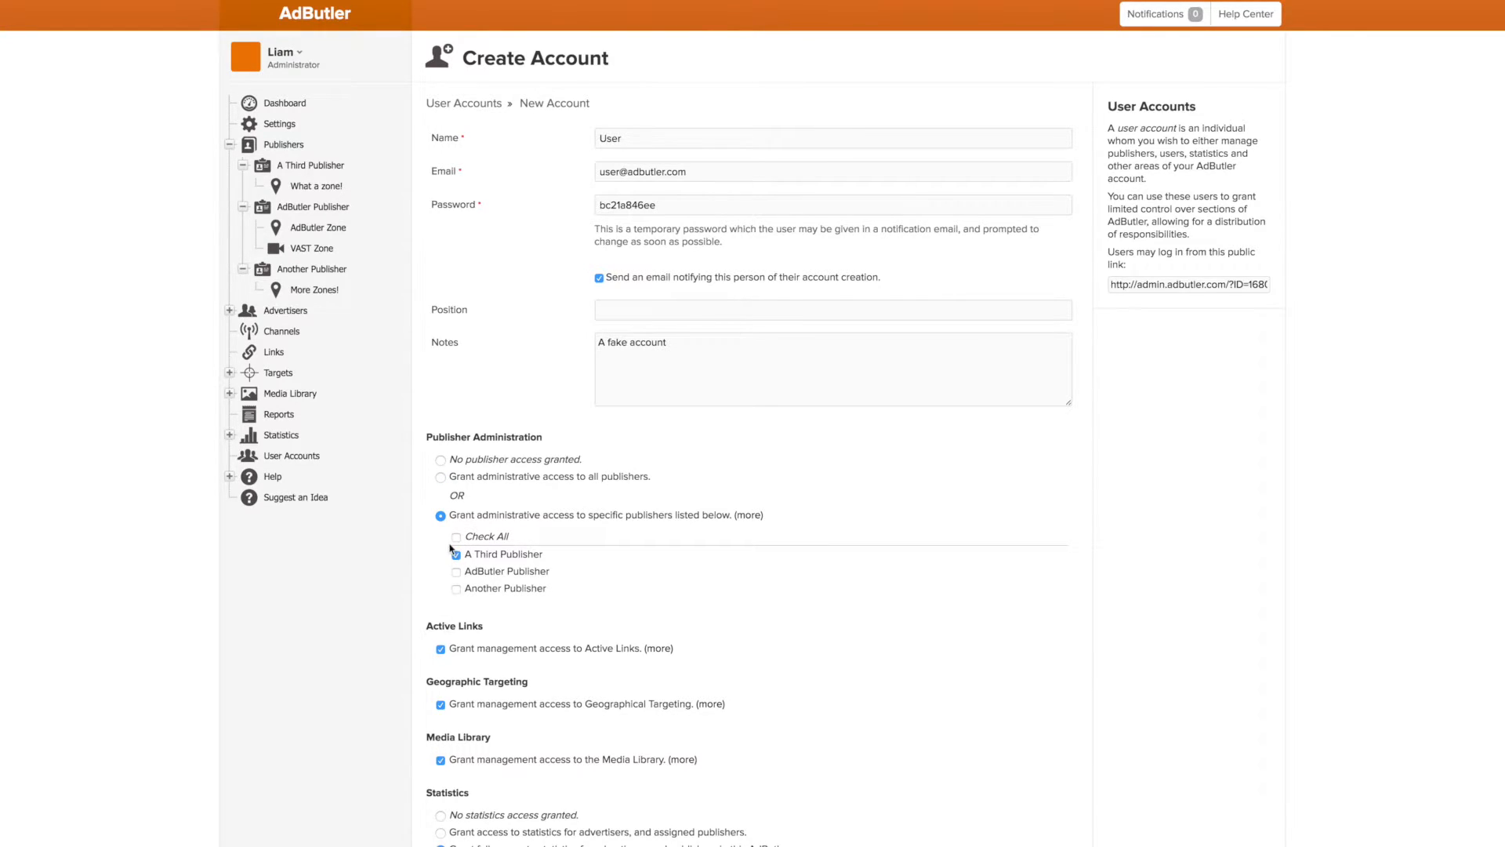
scroll(down, 3)
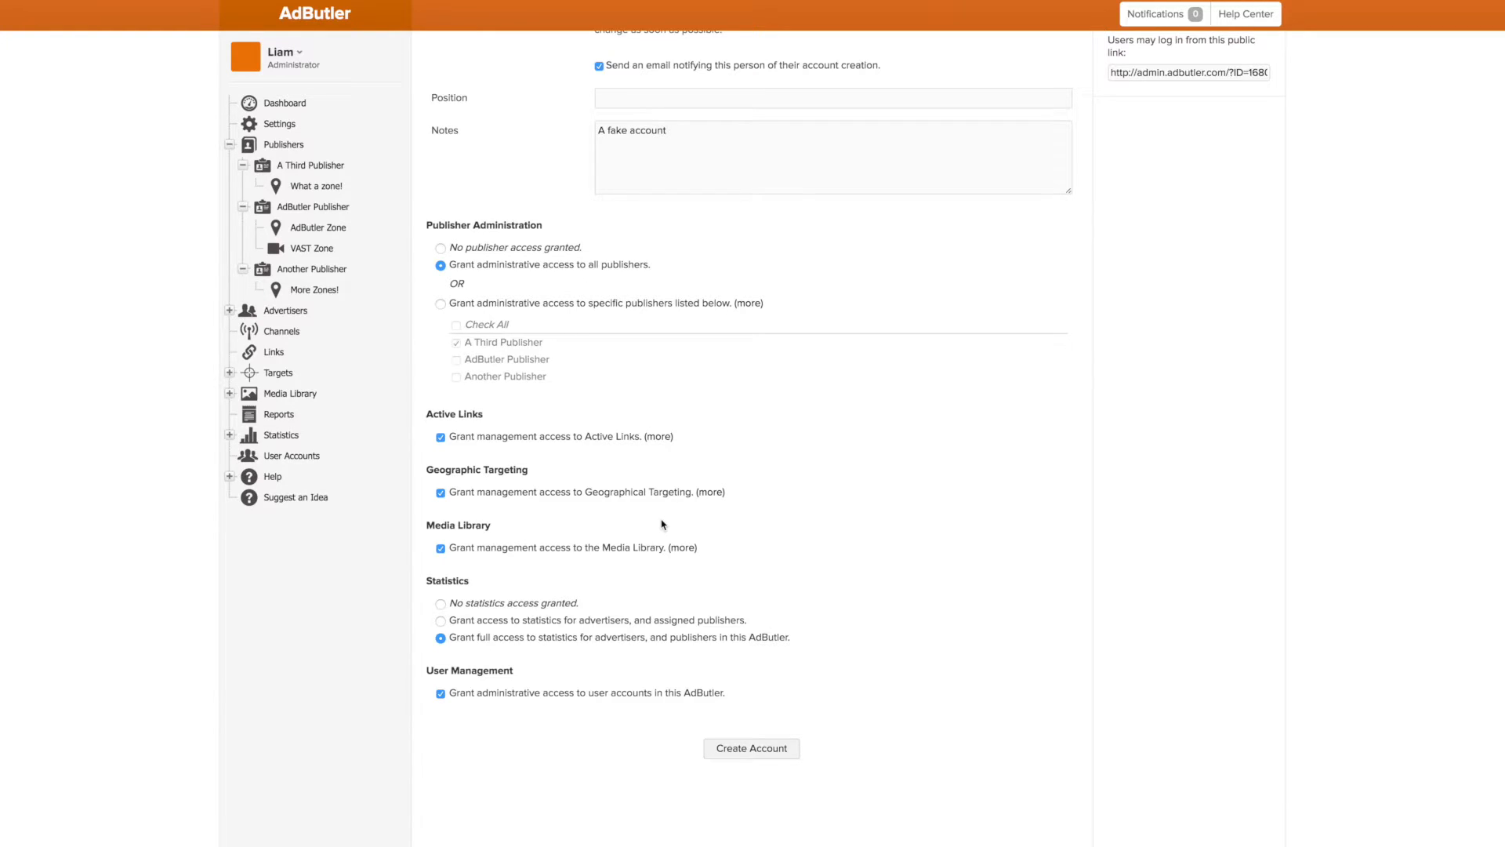
mouse_move(618, 524)
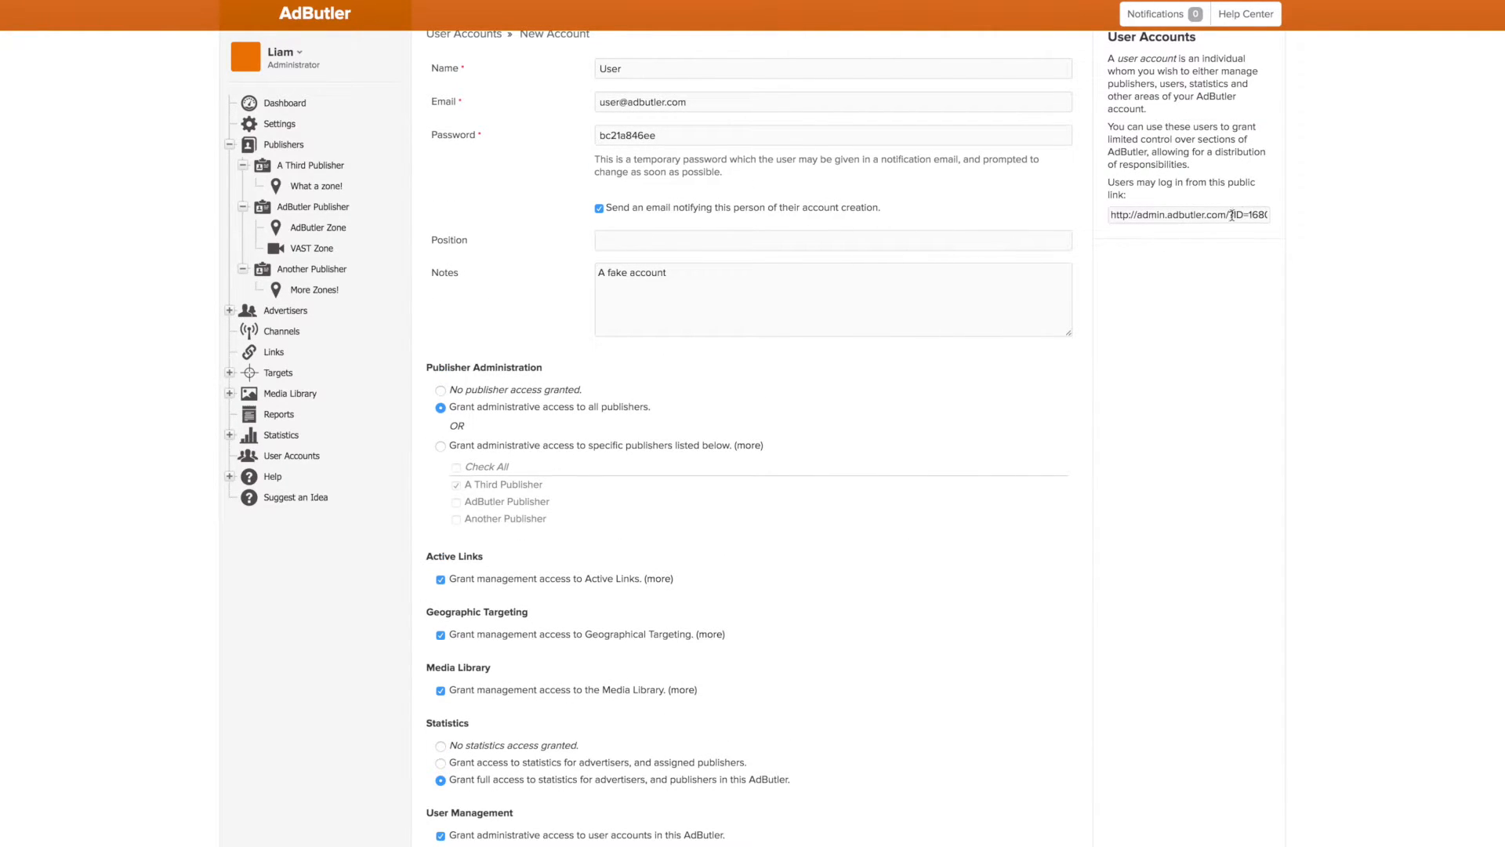
triple_click(1188, 214)
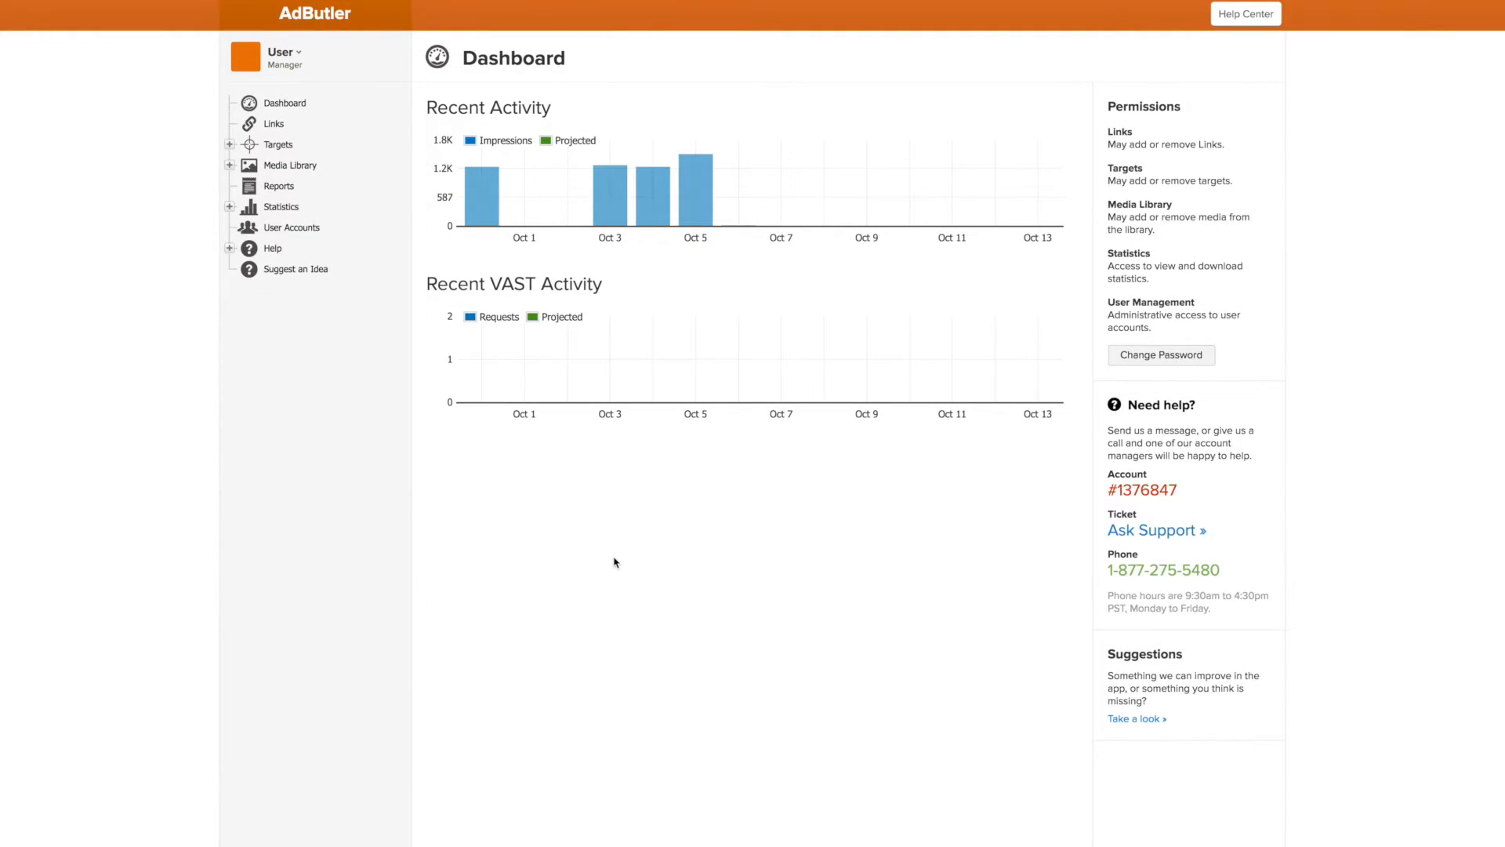
mouse_move(688, 516)
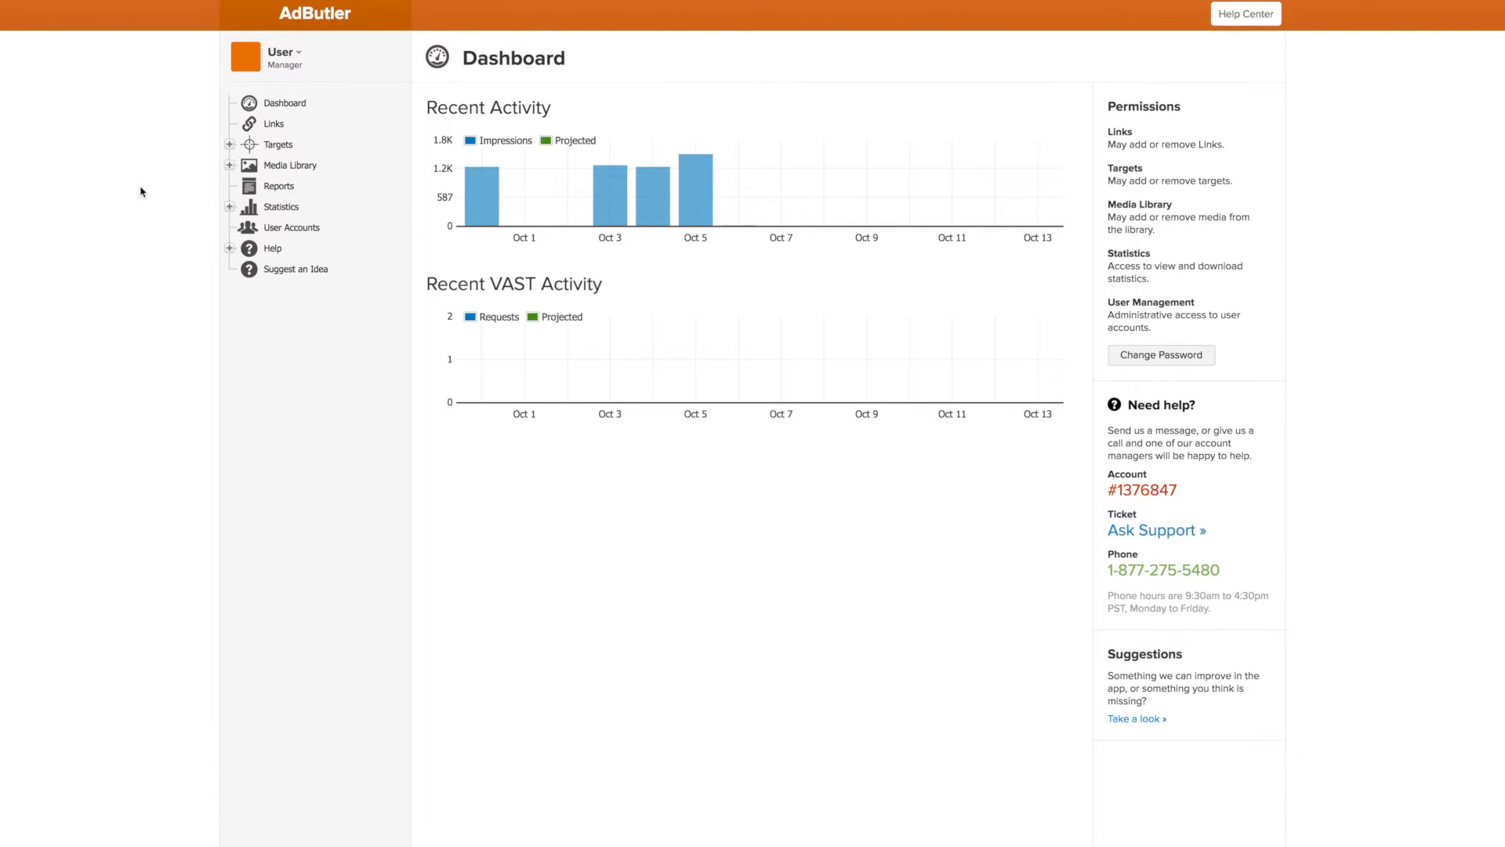
mouse_move(290, 165)
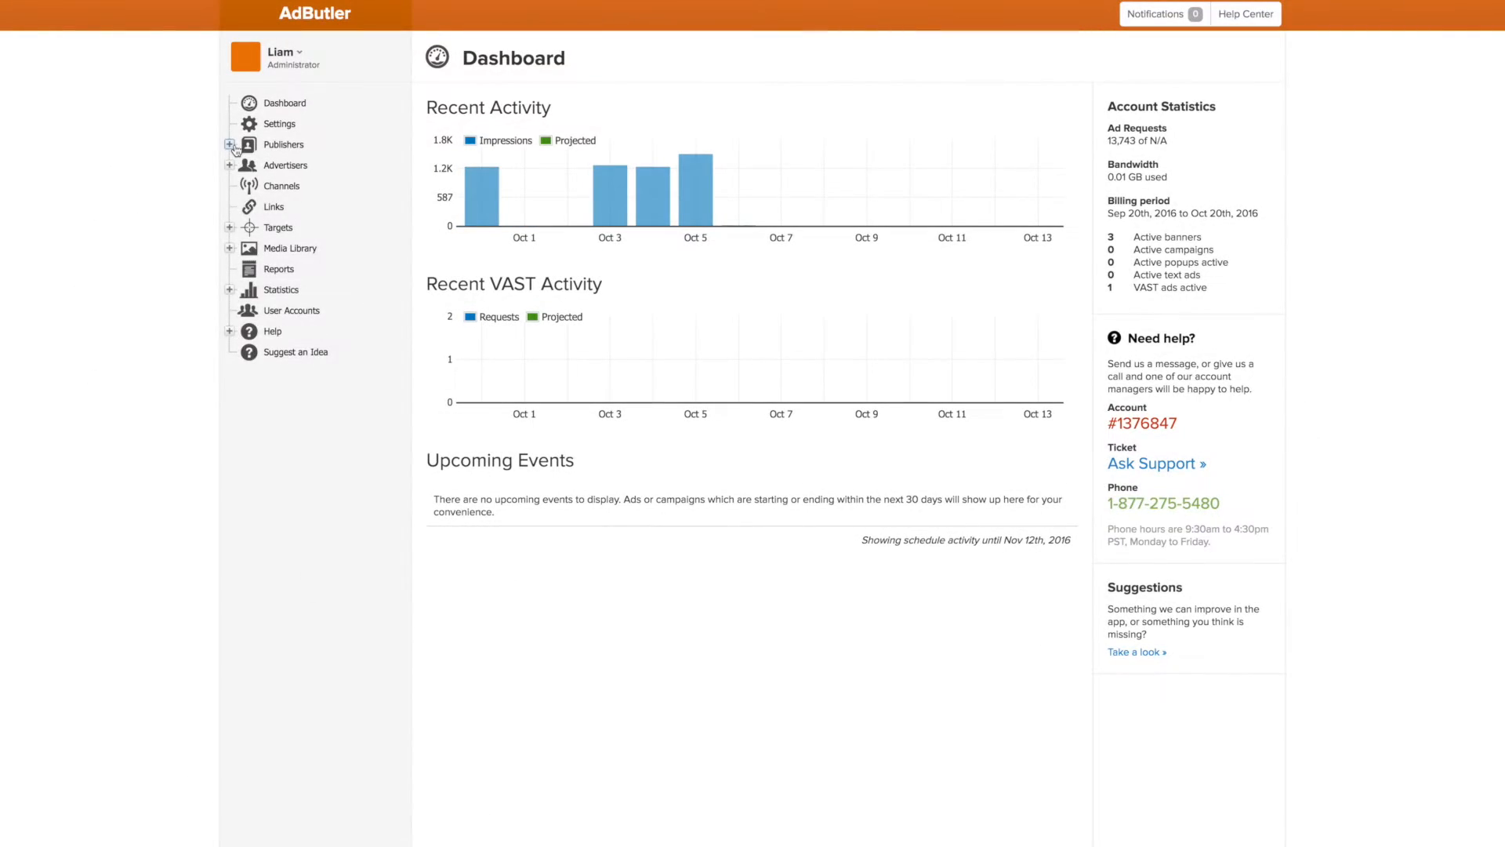
View AdButler Publisher with its AdButler Zone and VAST Zone
click(311, 185)
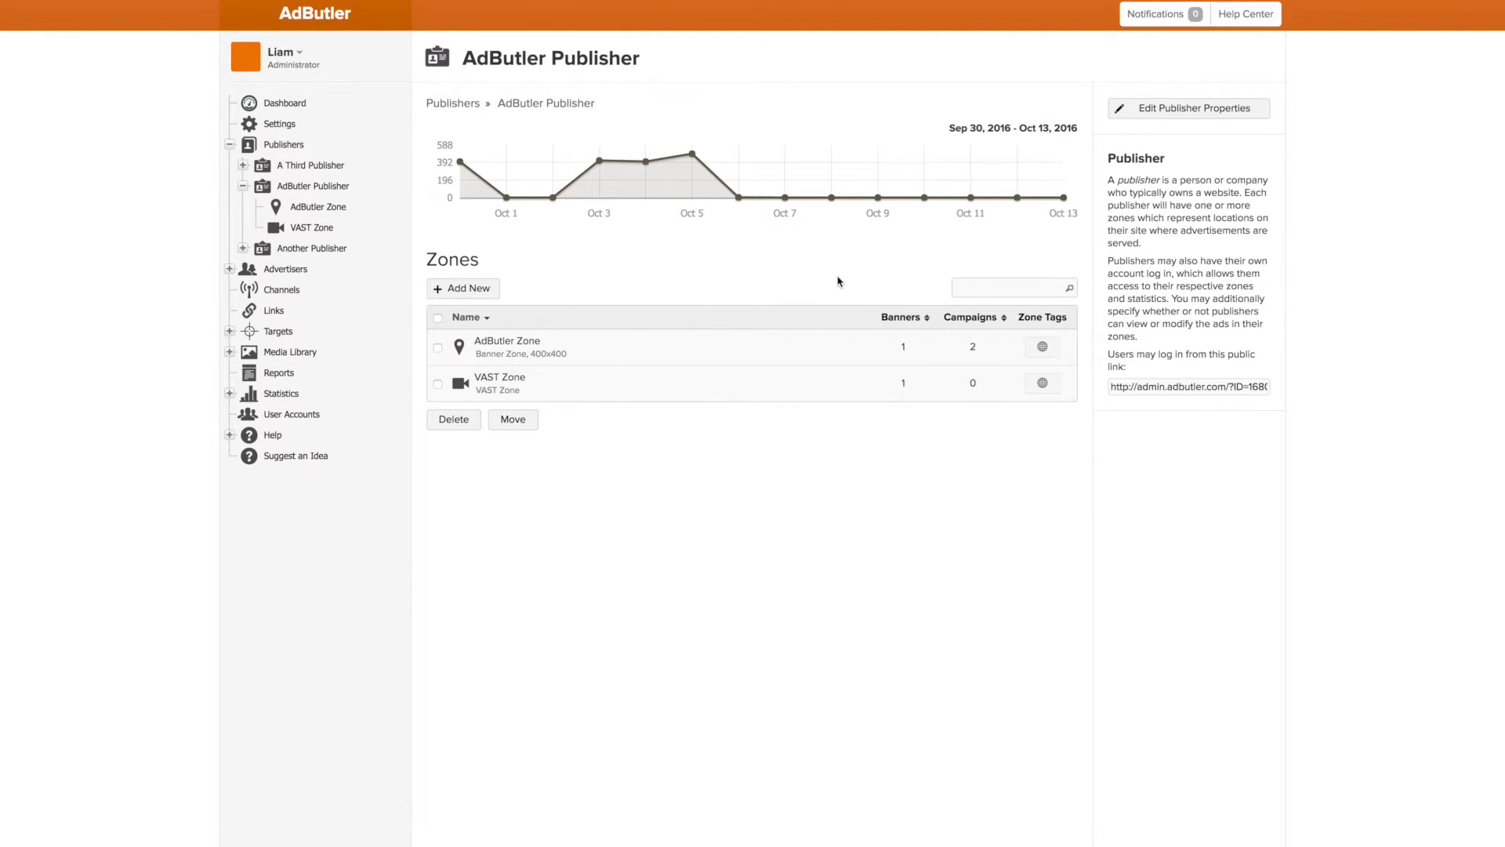
mouse_move(752, 306)
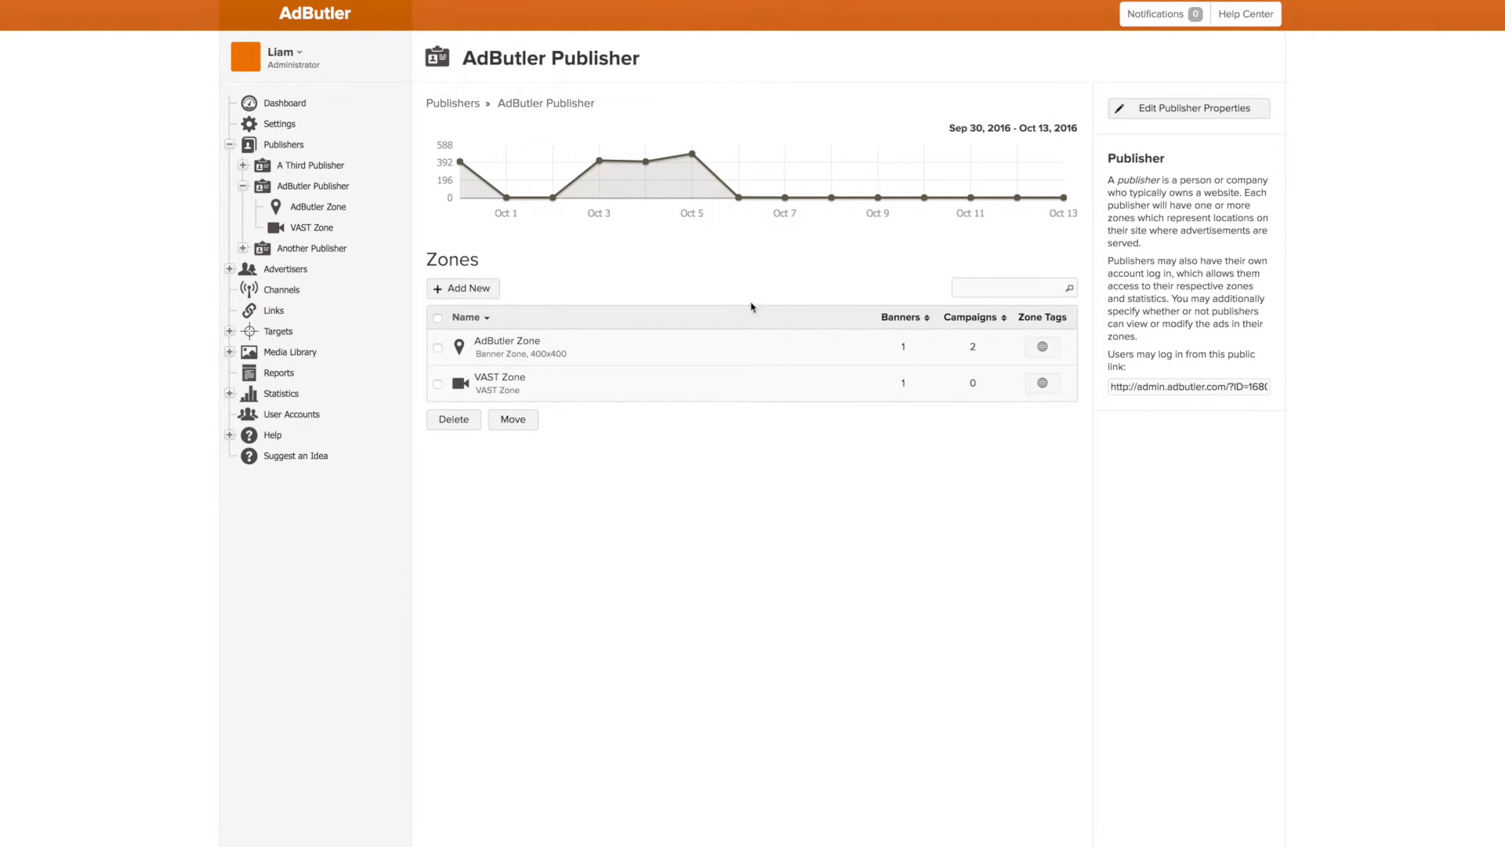
click(1187, 107)
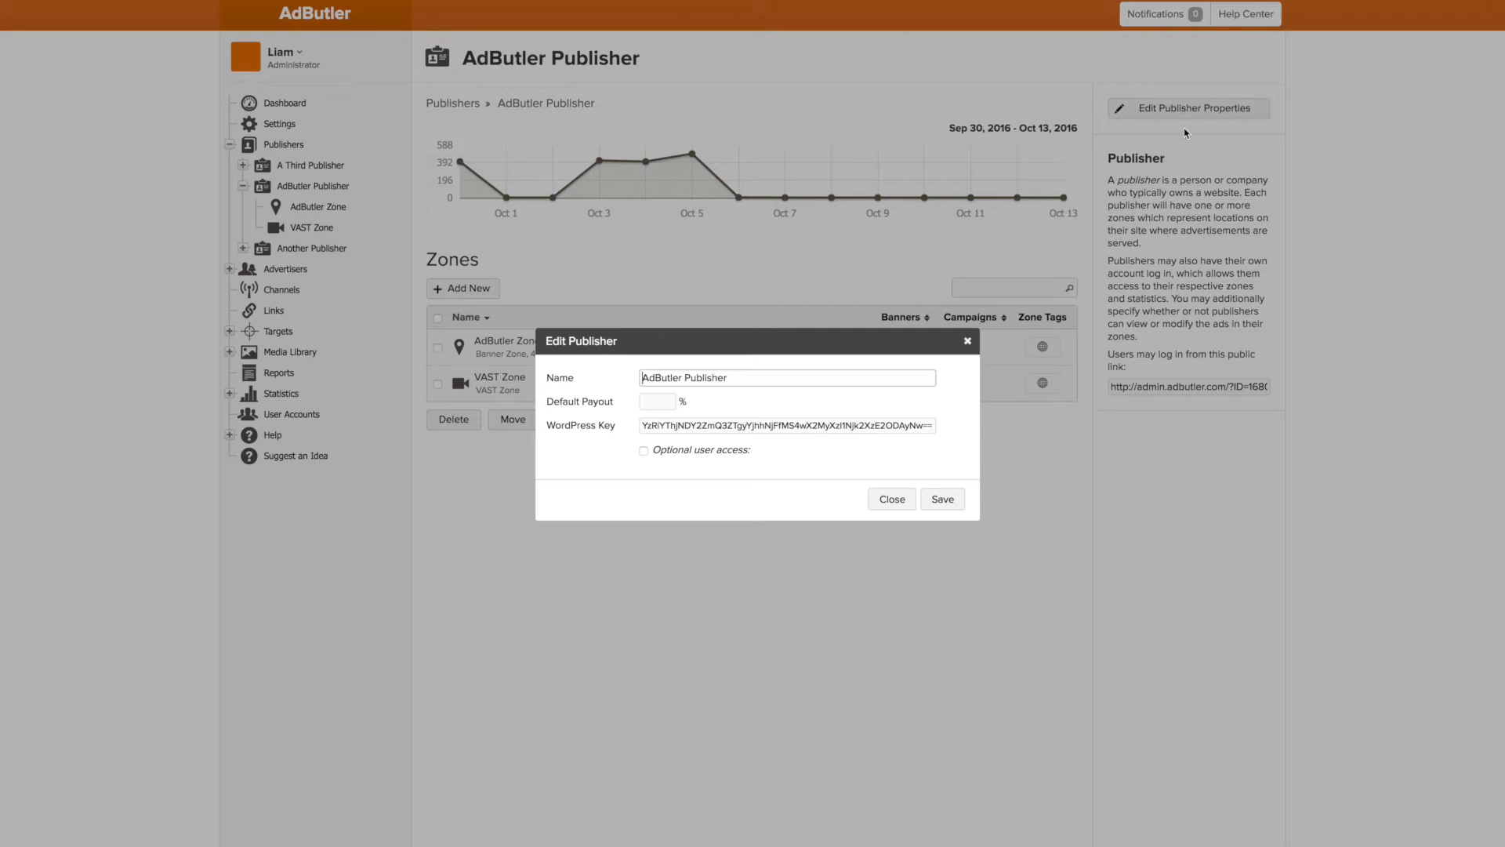
click(643, 450)
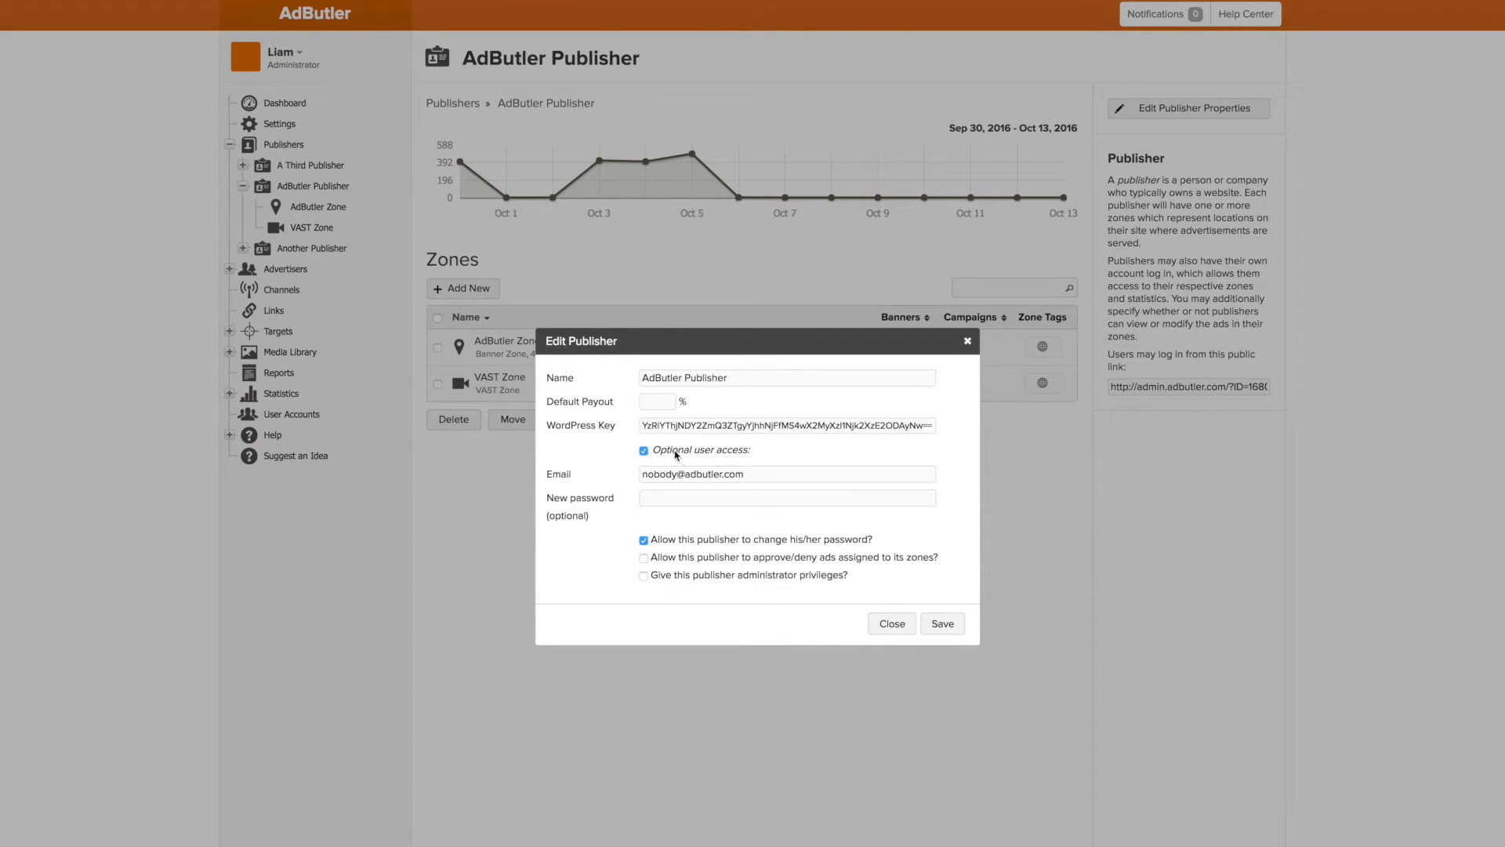
double_click(659, 474)
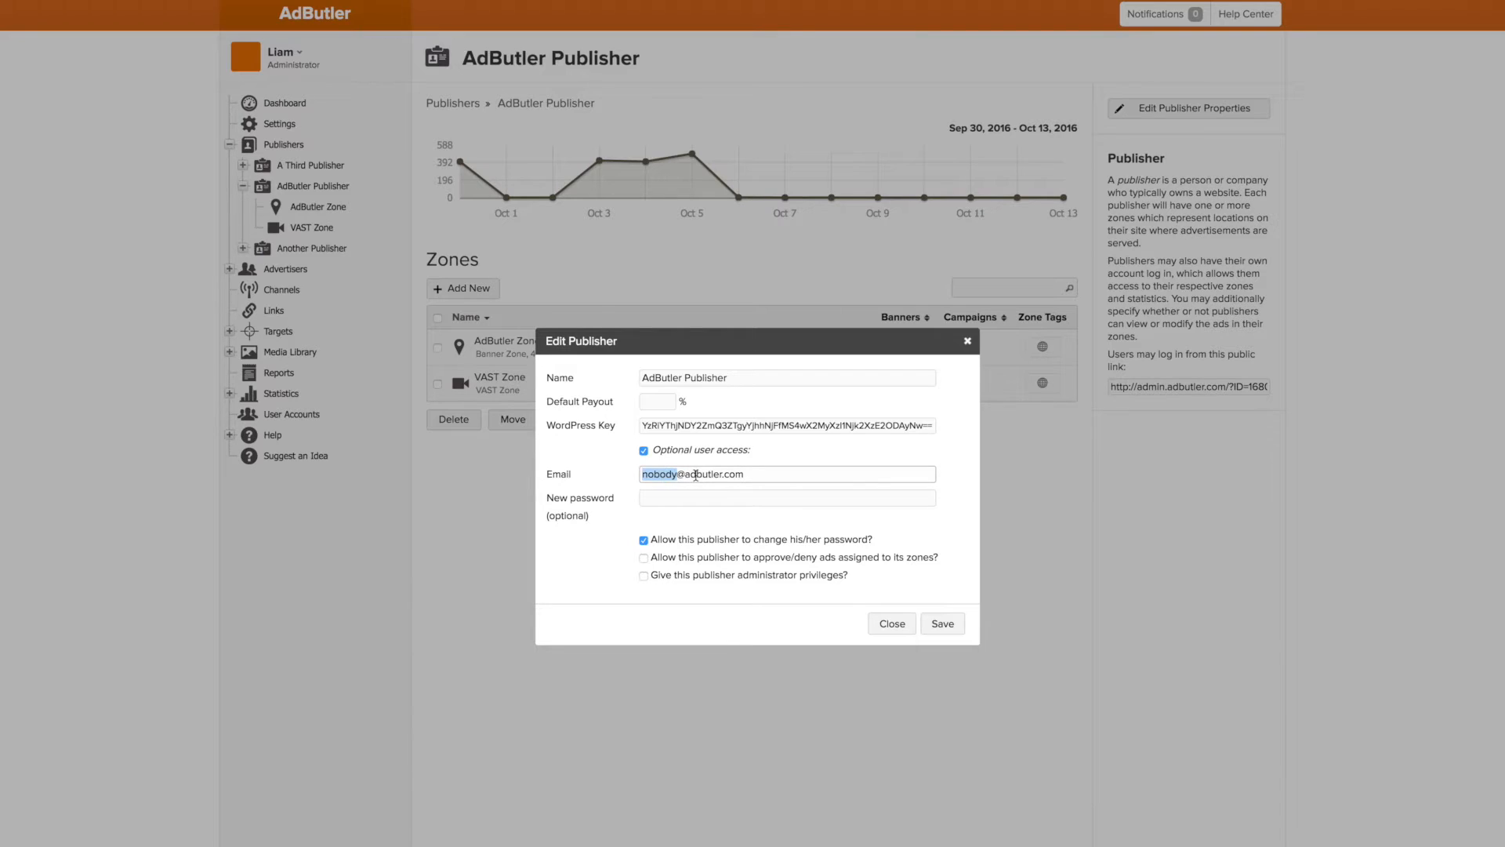
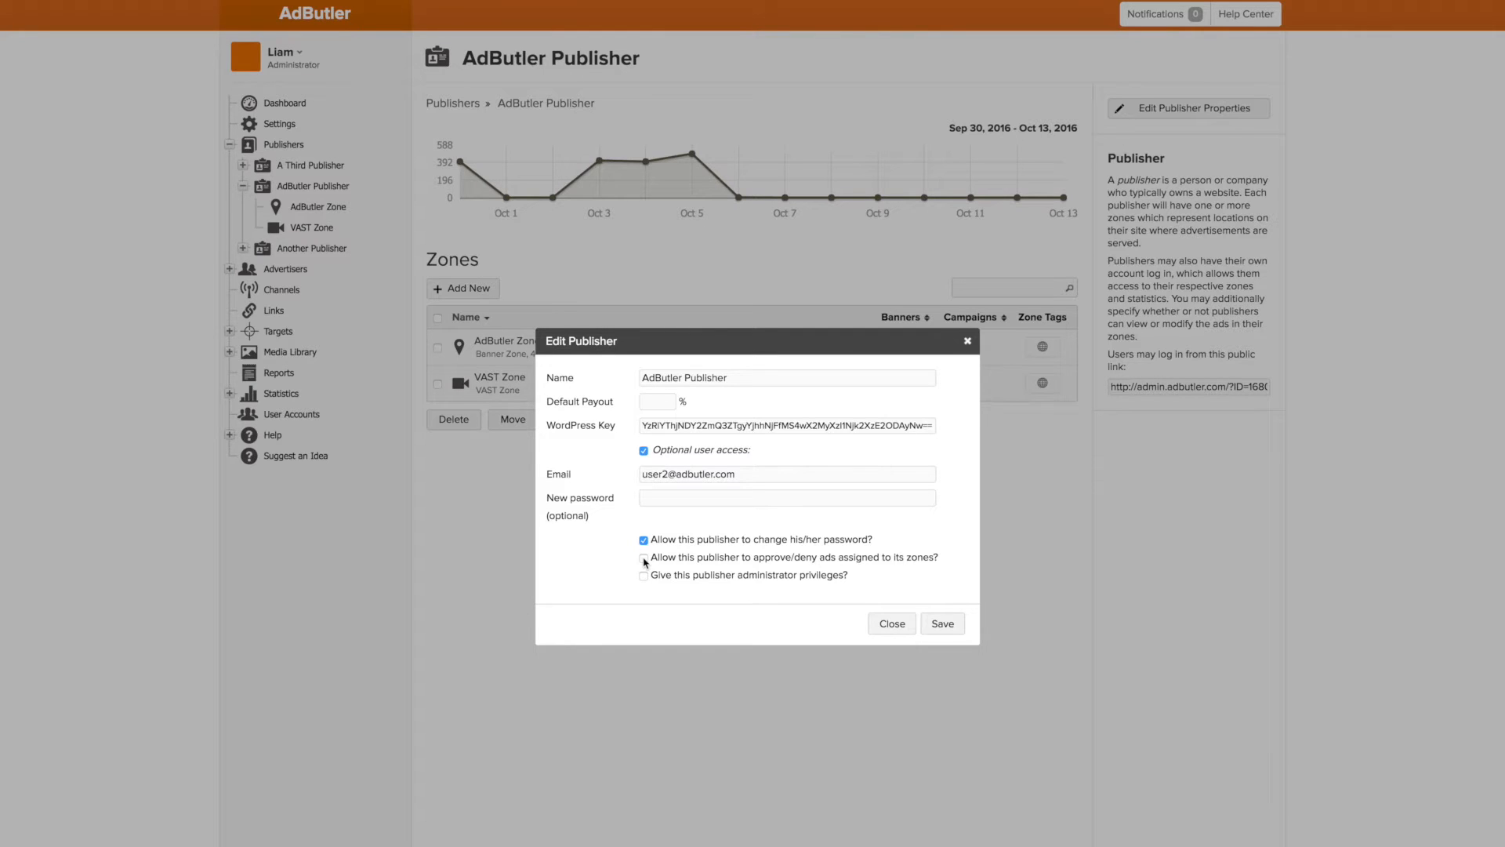
click(643, 561)
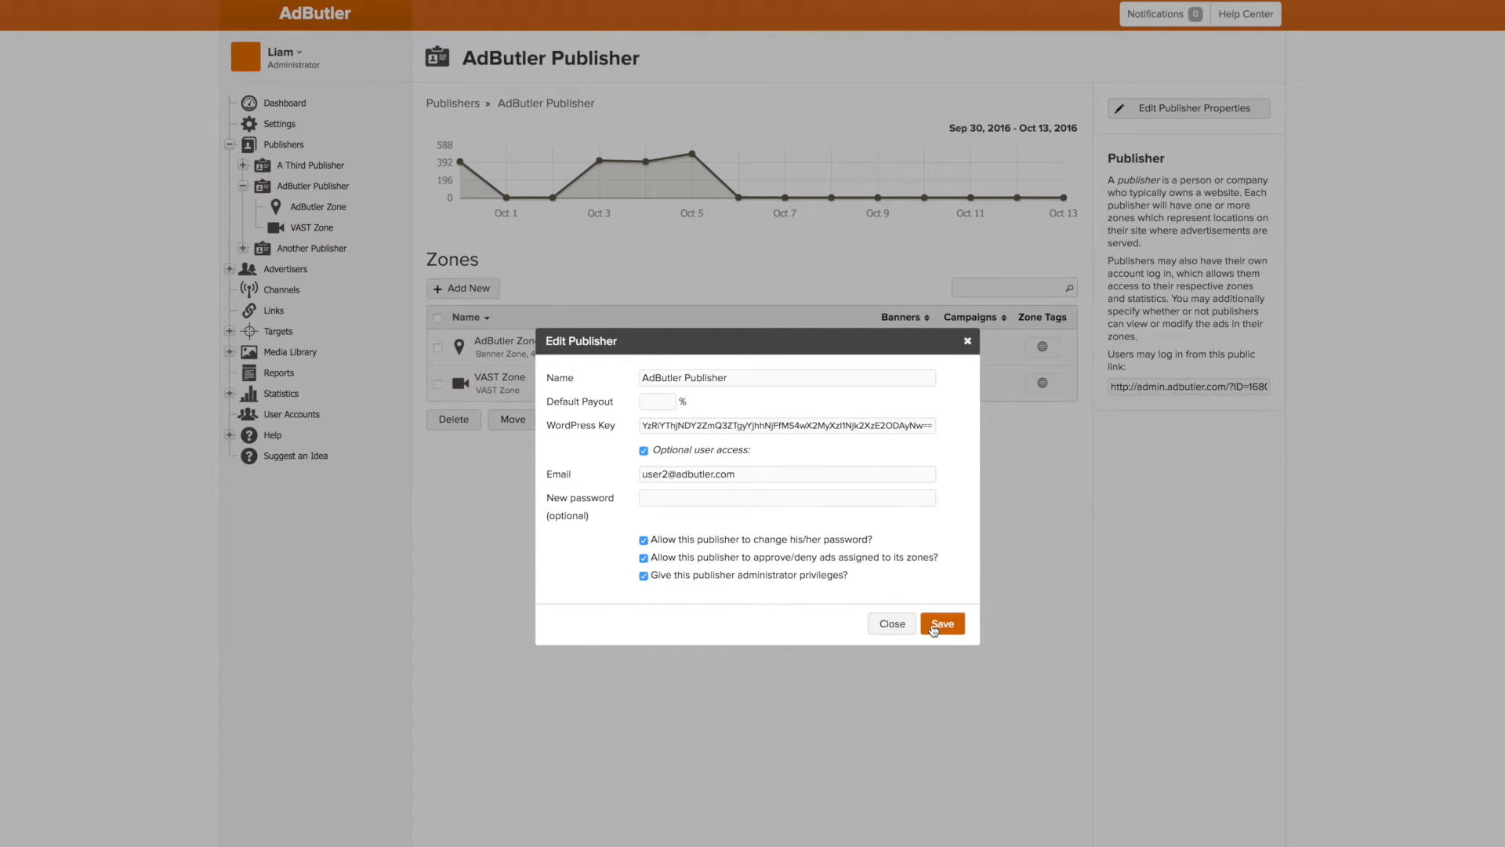
click(941, 623)
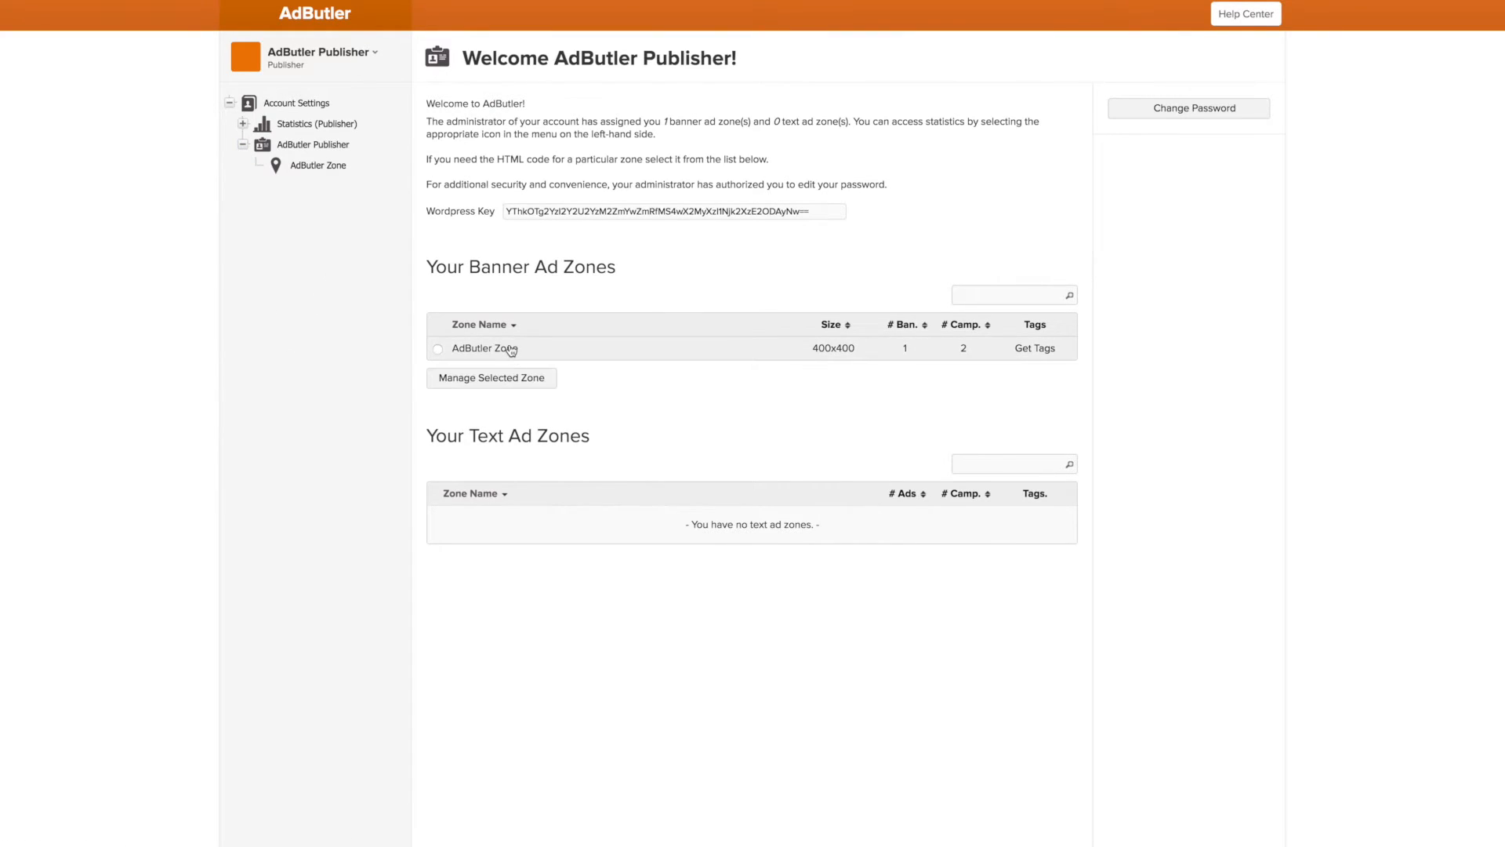
Open the AdButler Zone, view its embed tags, and dismiss them
click(483, 347)
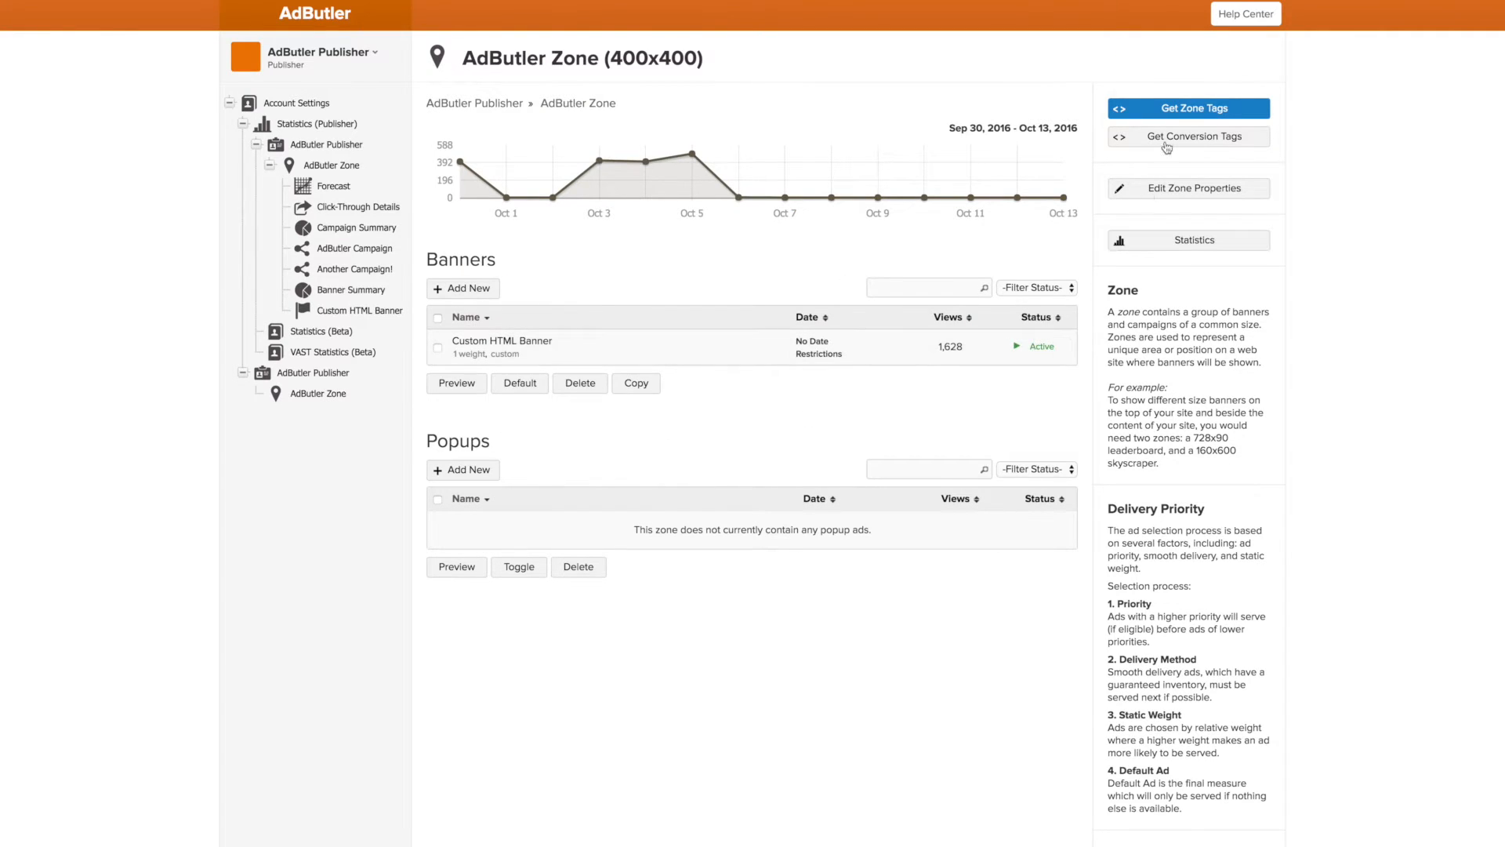
click(1187, 108)
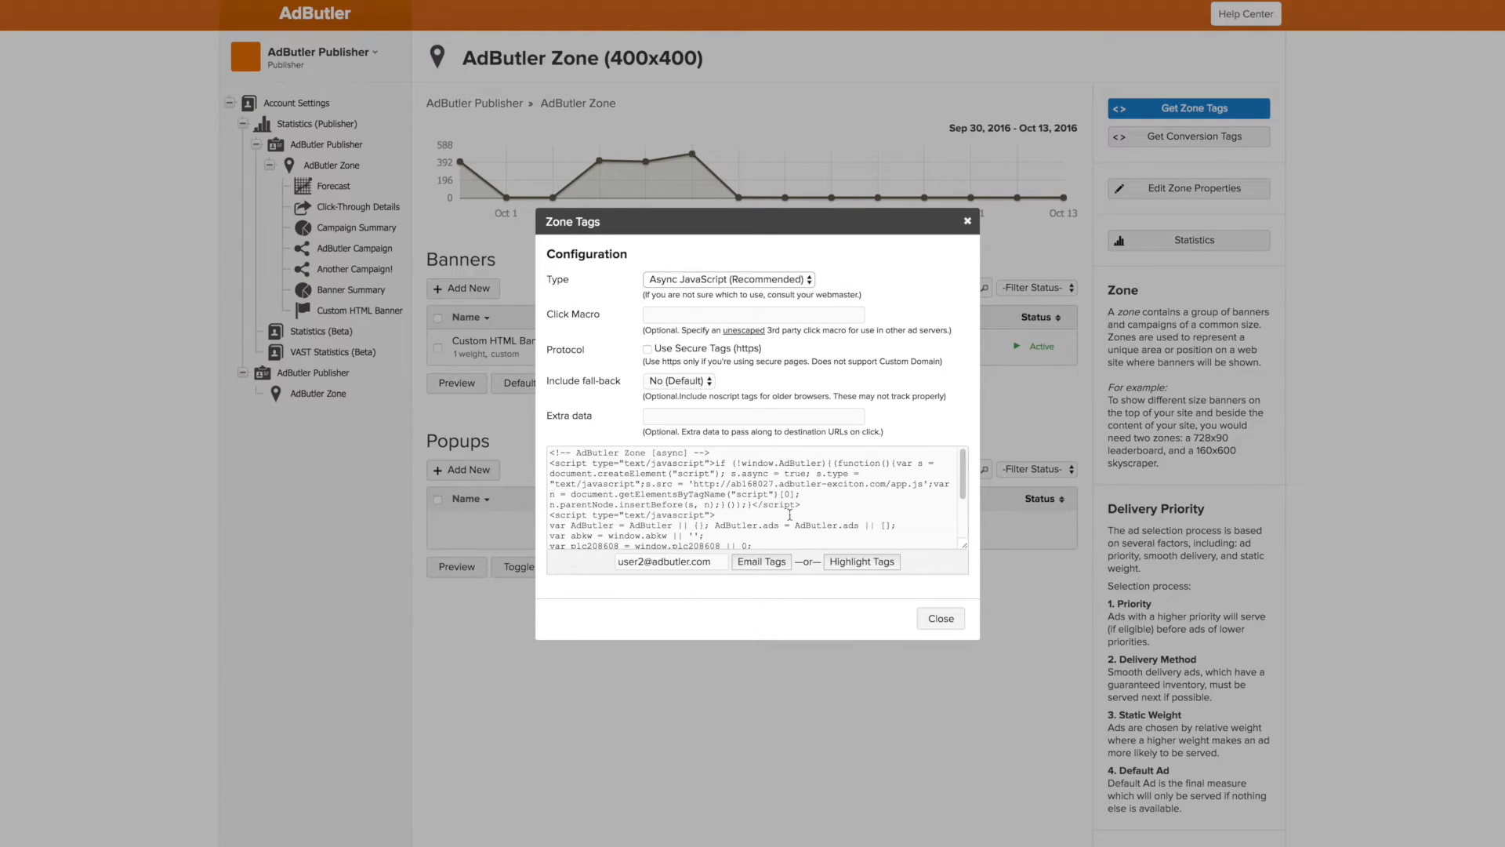
click(939, 617)
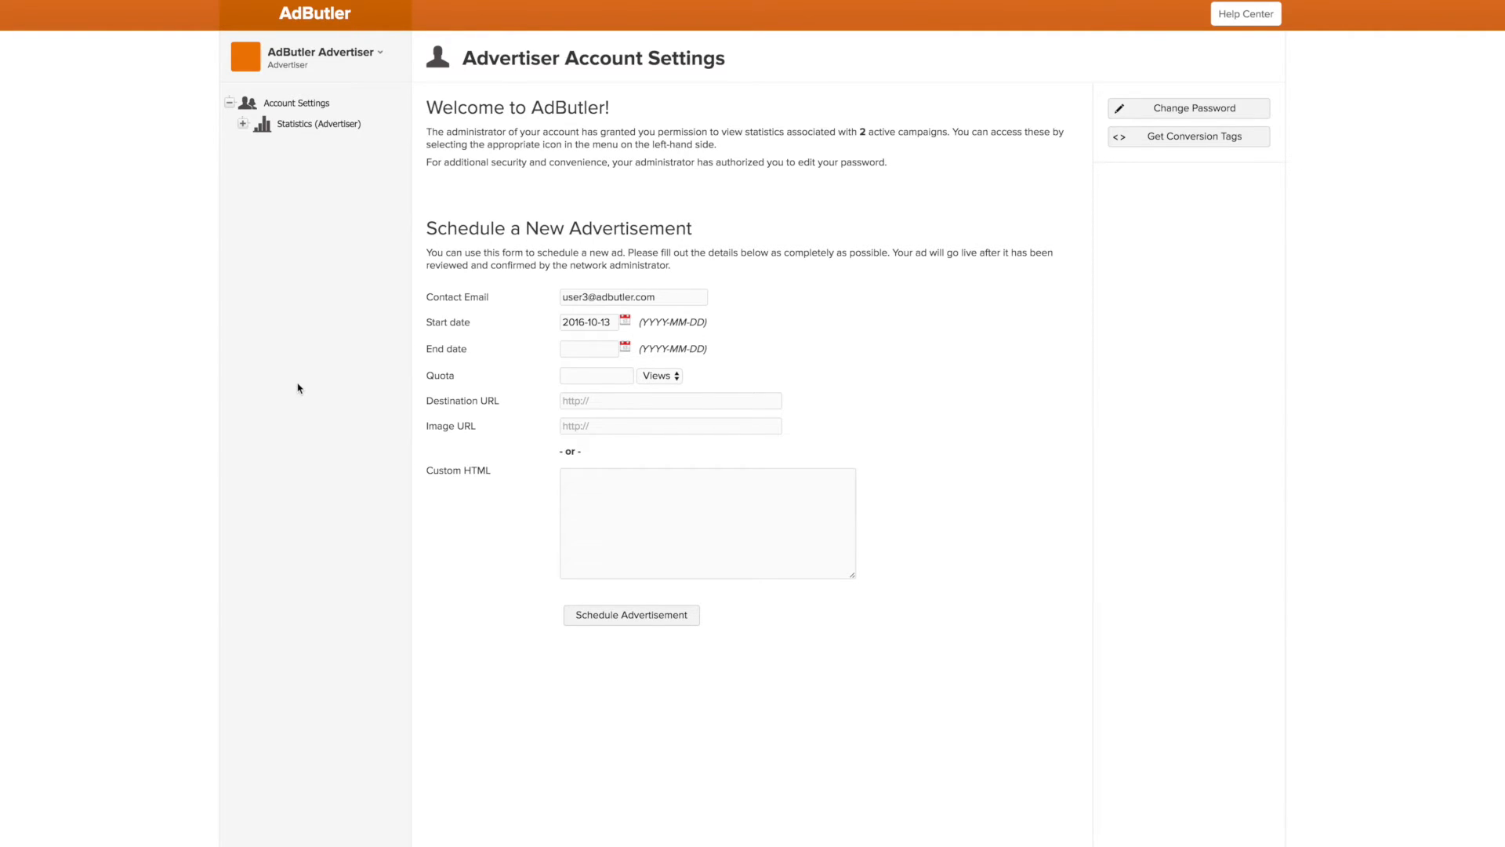
mouse_move(322, 355)
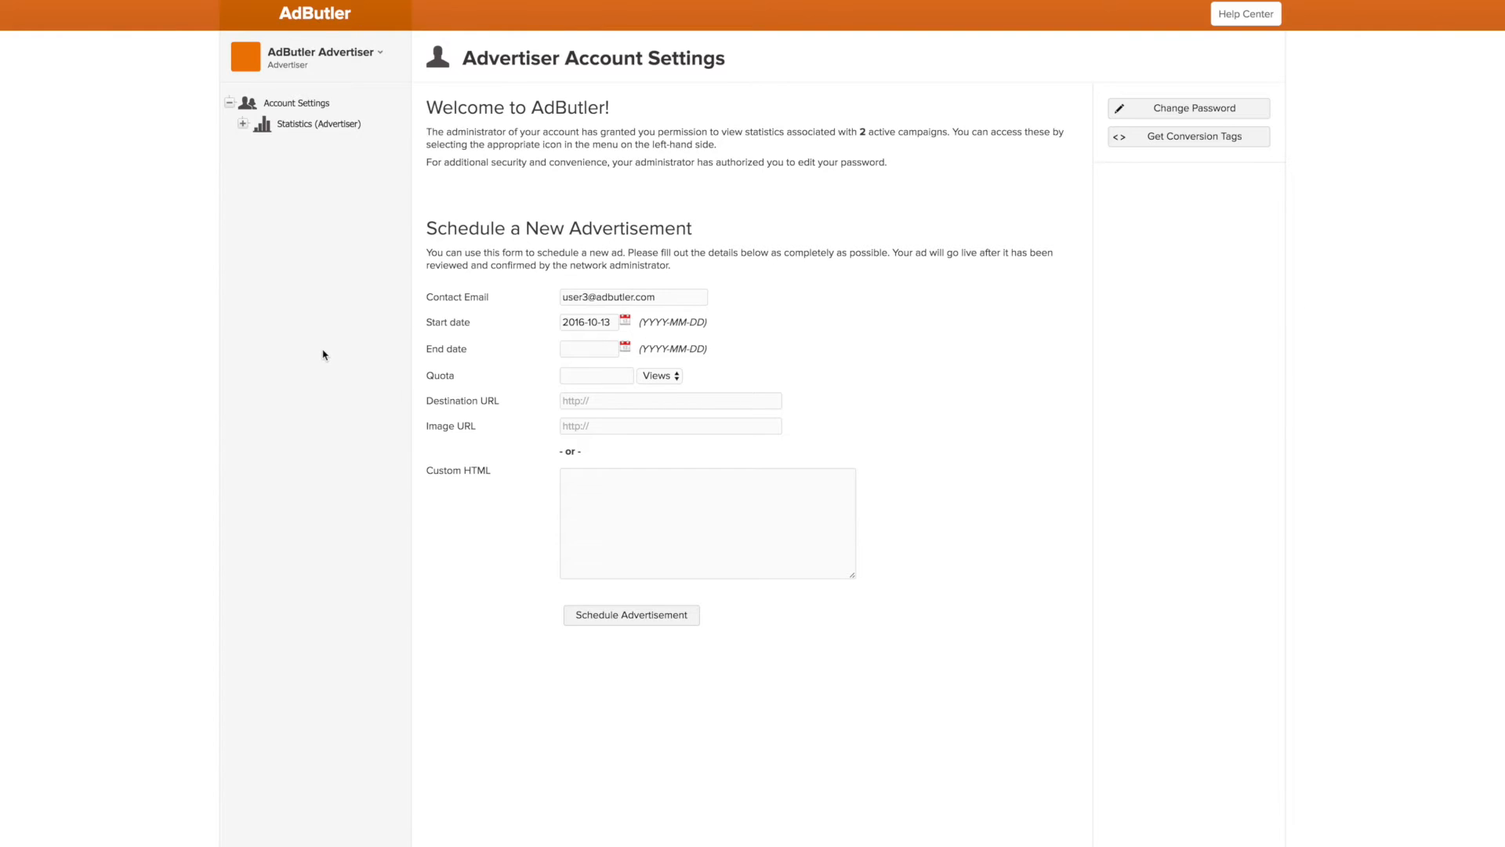
mouse_move(324, 343)
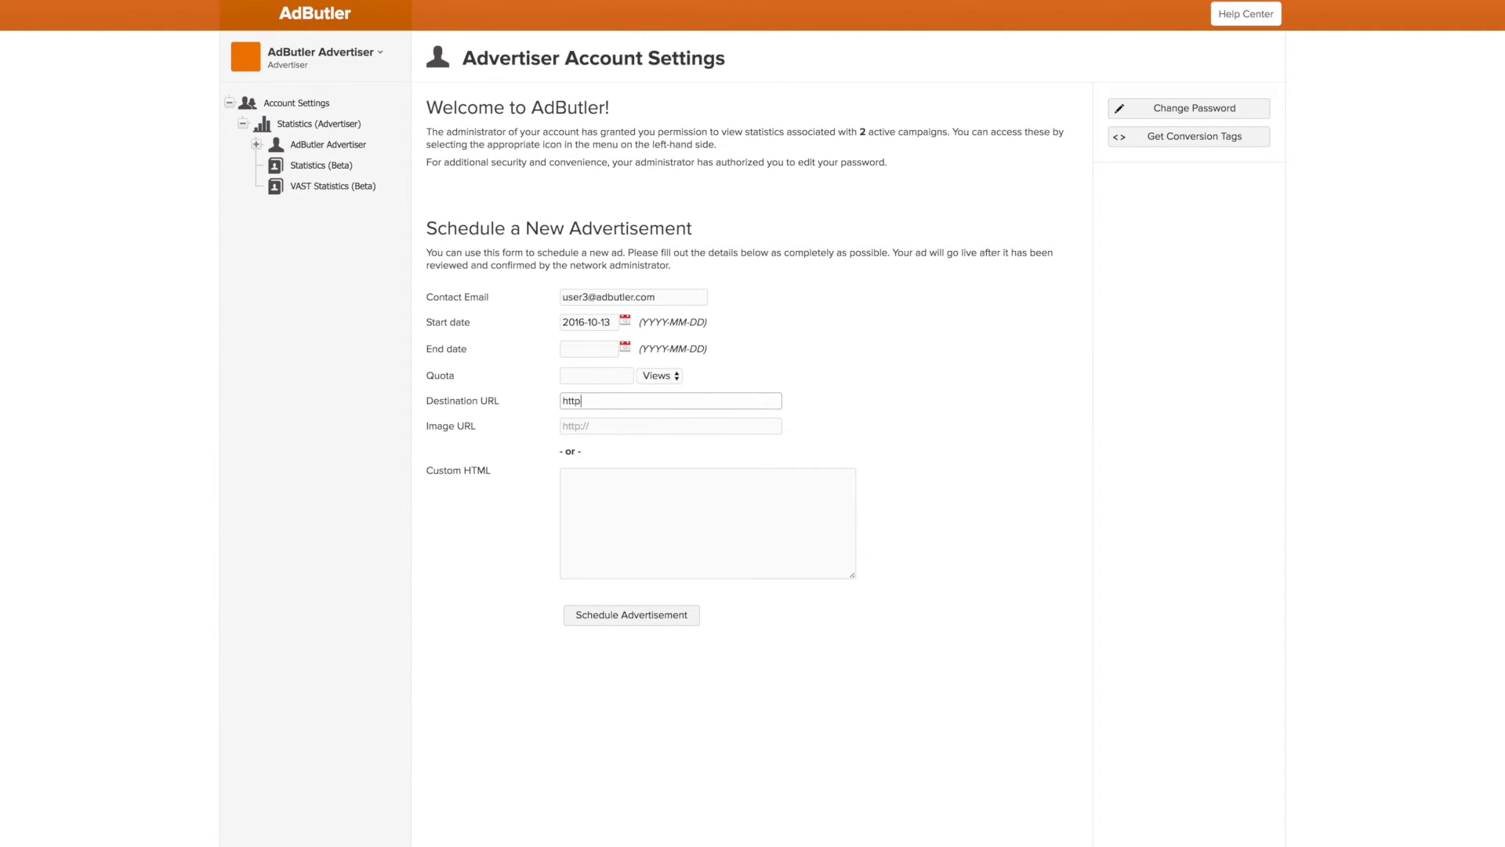
text(://www.adbutler)
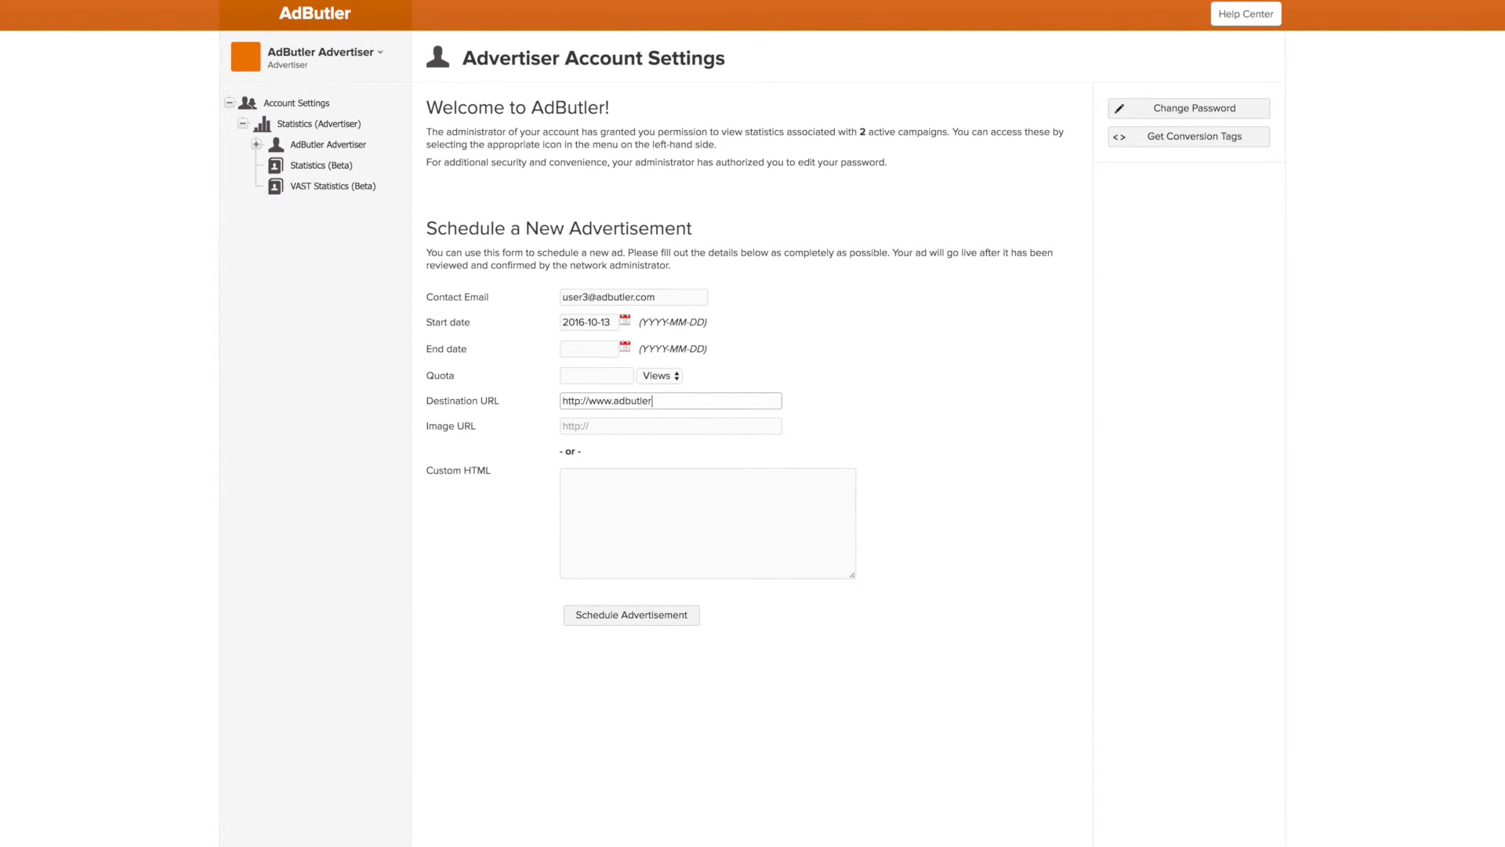
text(<)
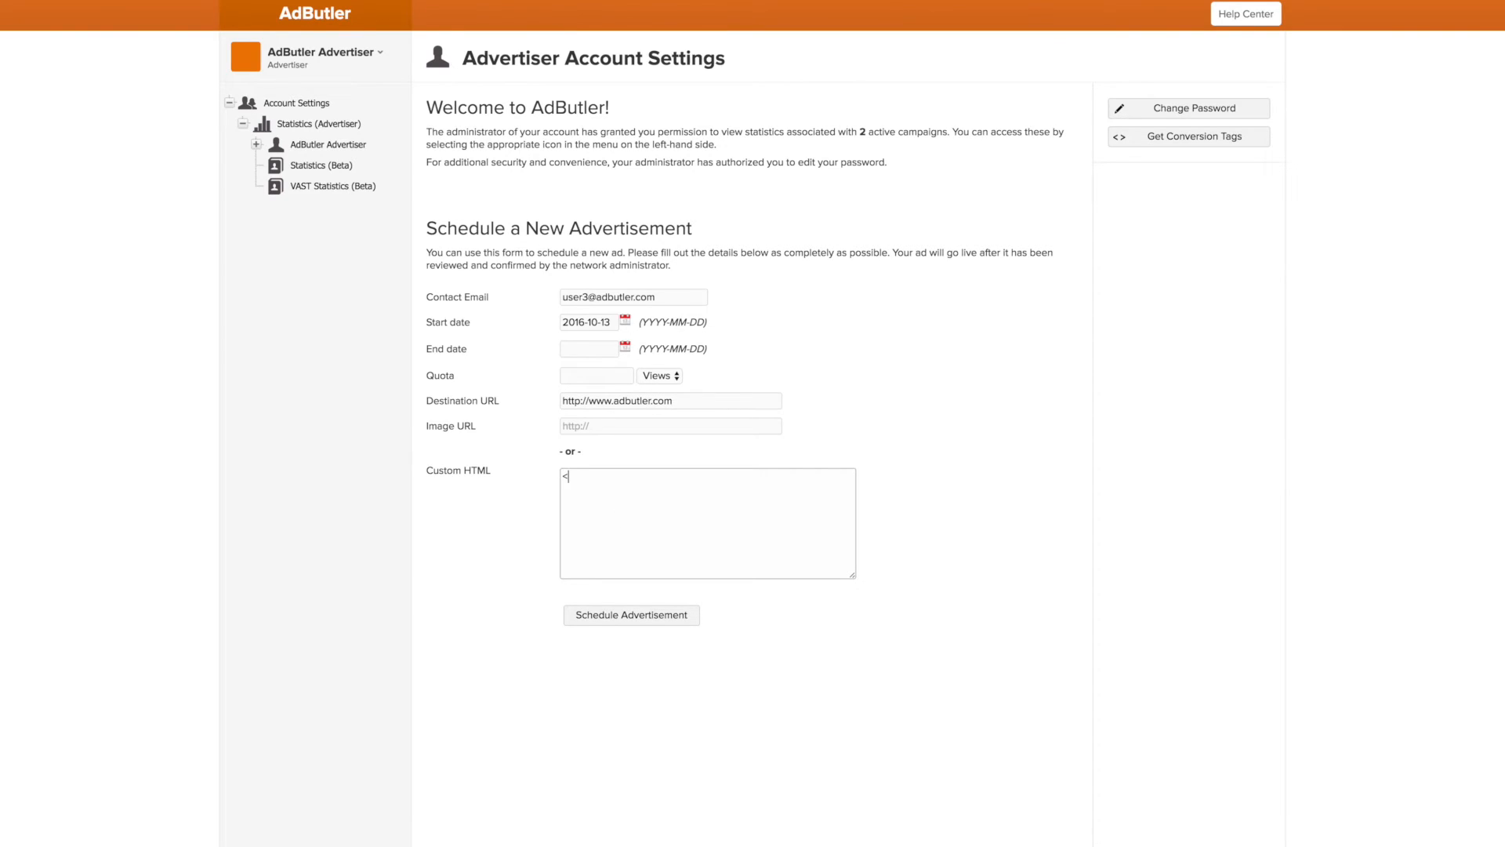
text(p>Hello!</p>)
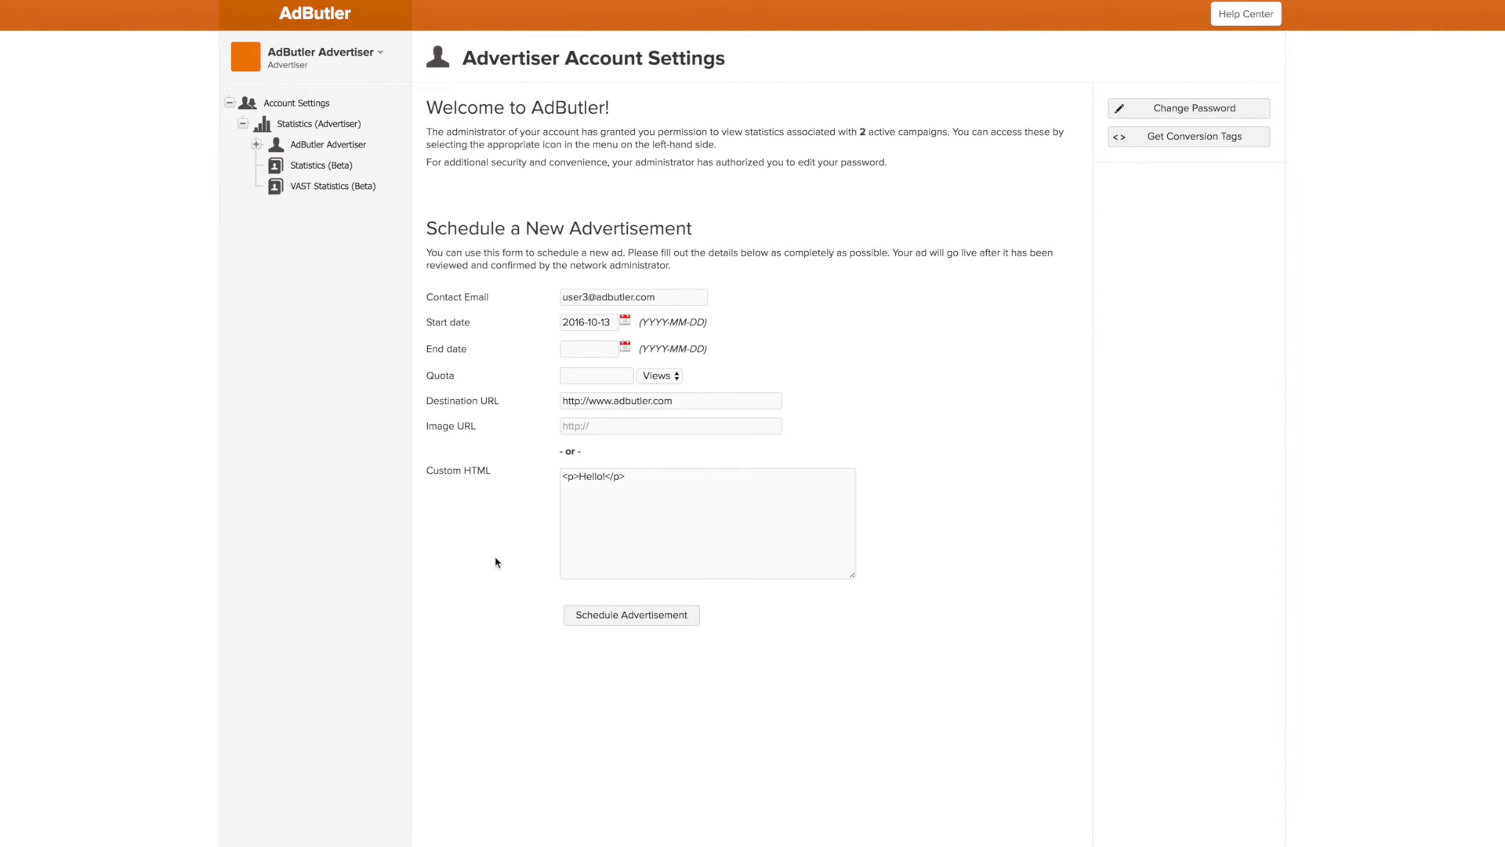
mouse_move(617, 636)
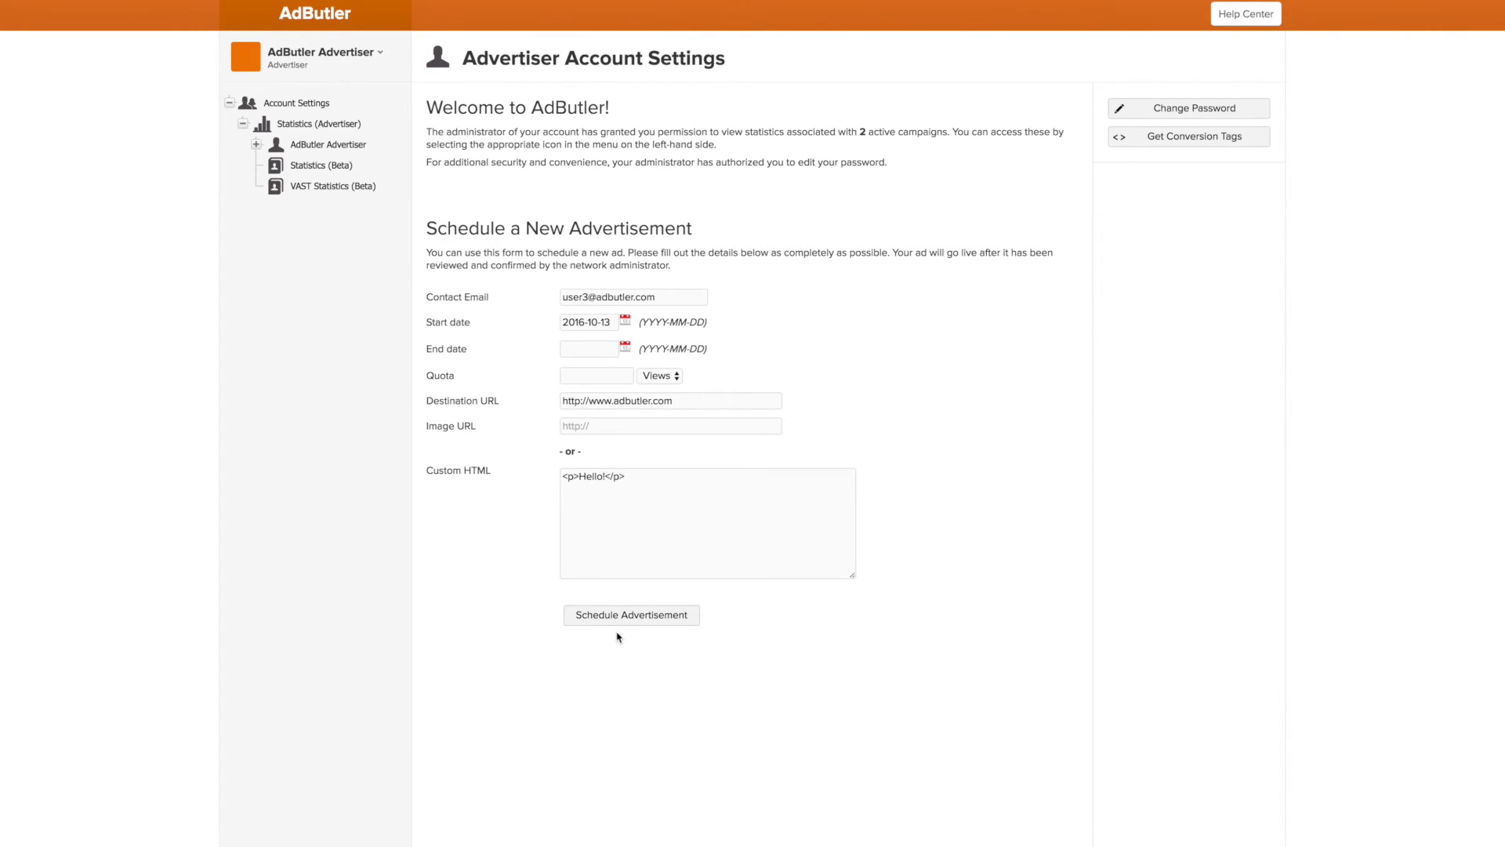
click(630, 615)
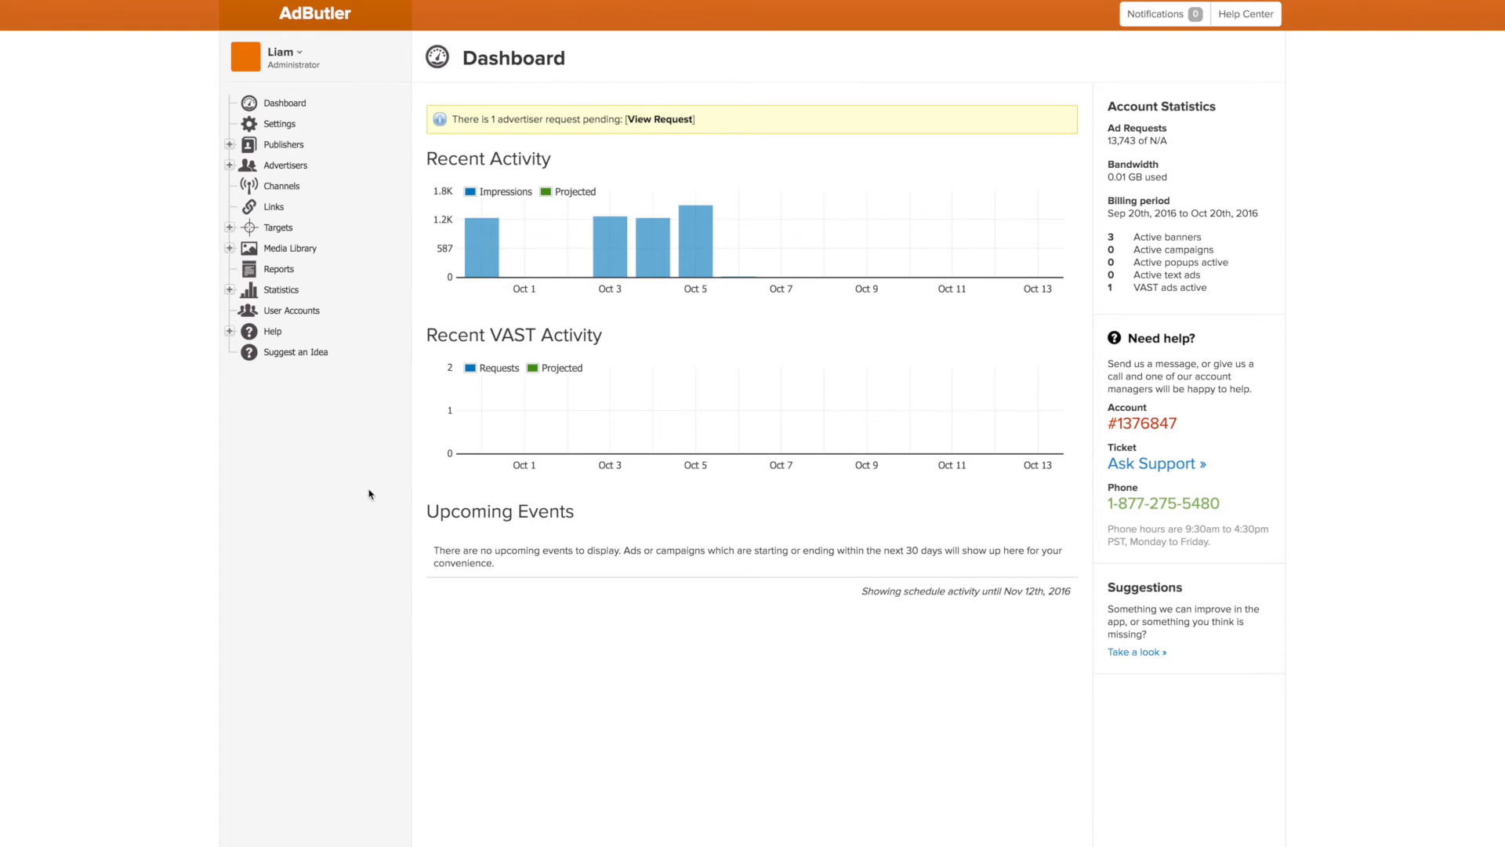
mouse_move(554, 154)
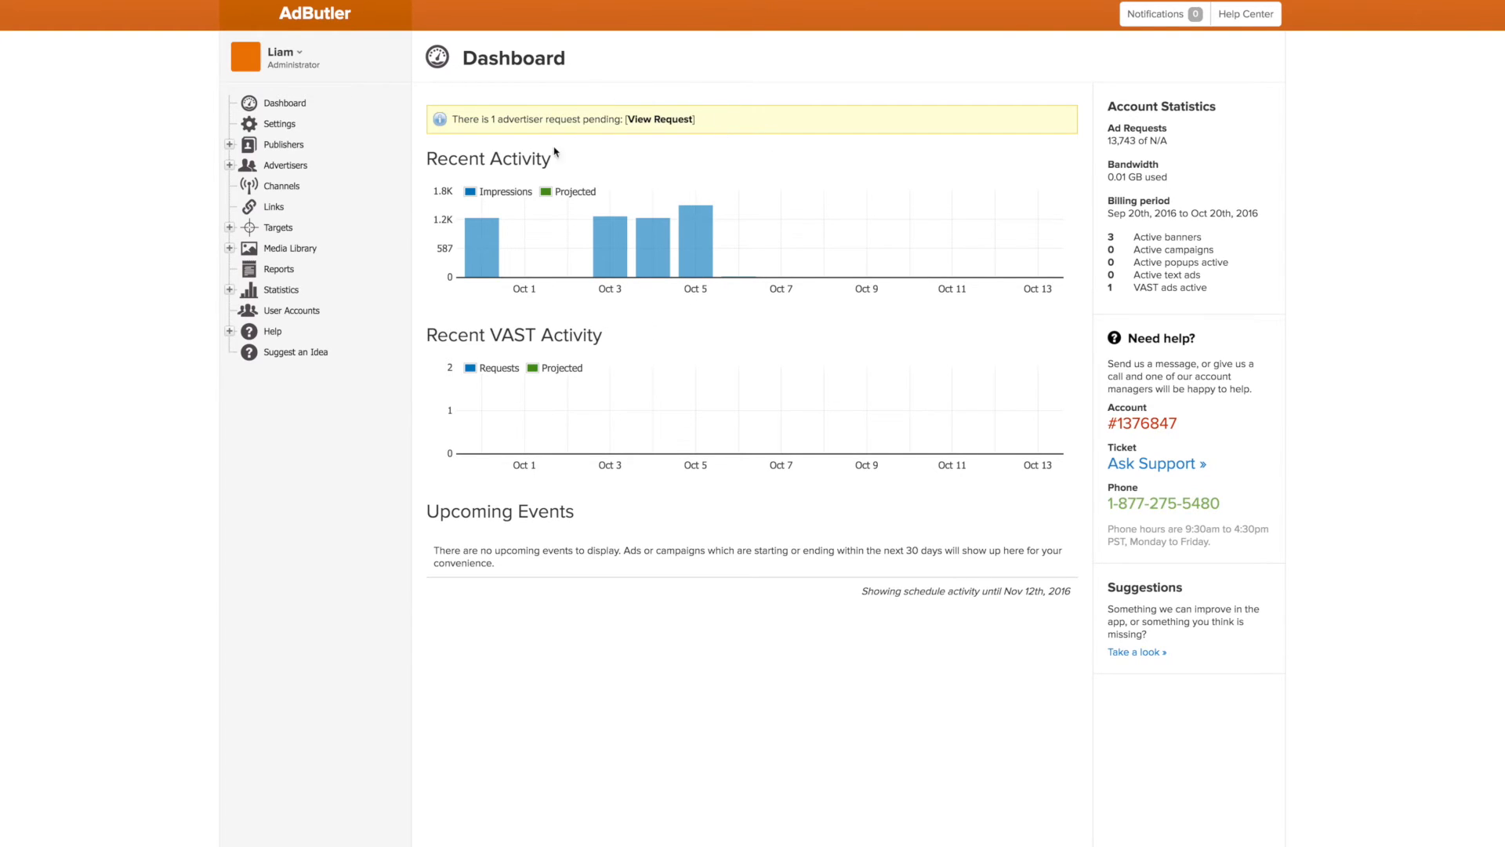
Activate the pending request into a banner named 'Today's Banner' under AdButler Campaign
click(658, 119)
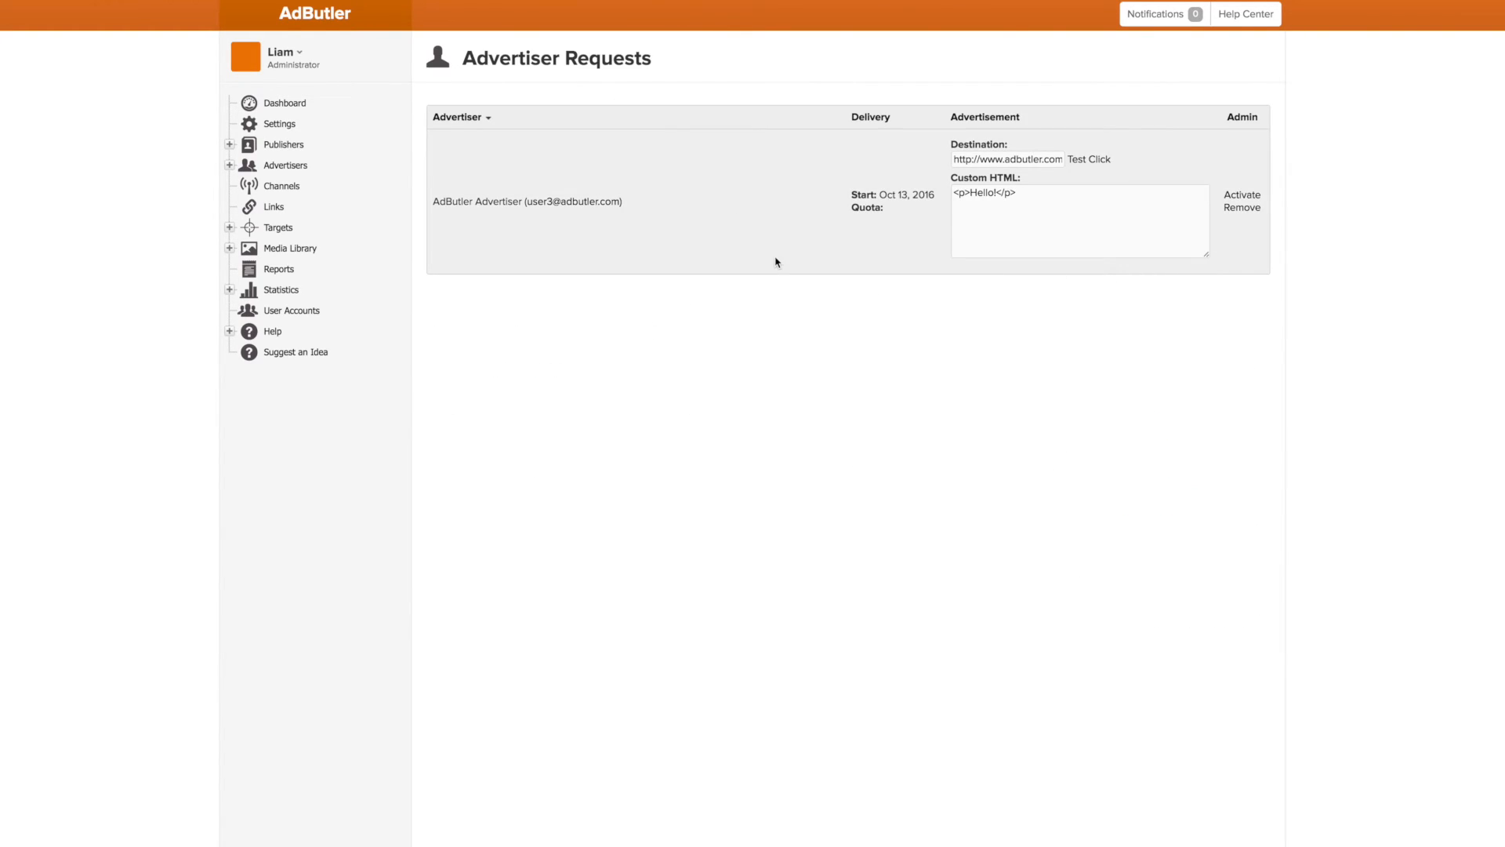
click(1241, 195)
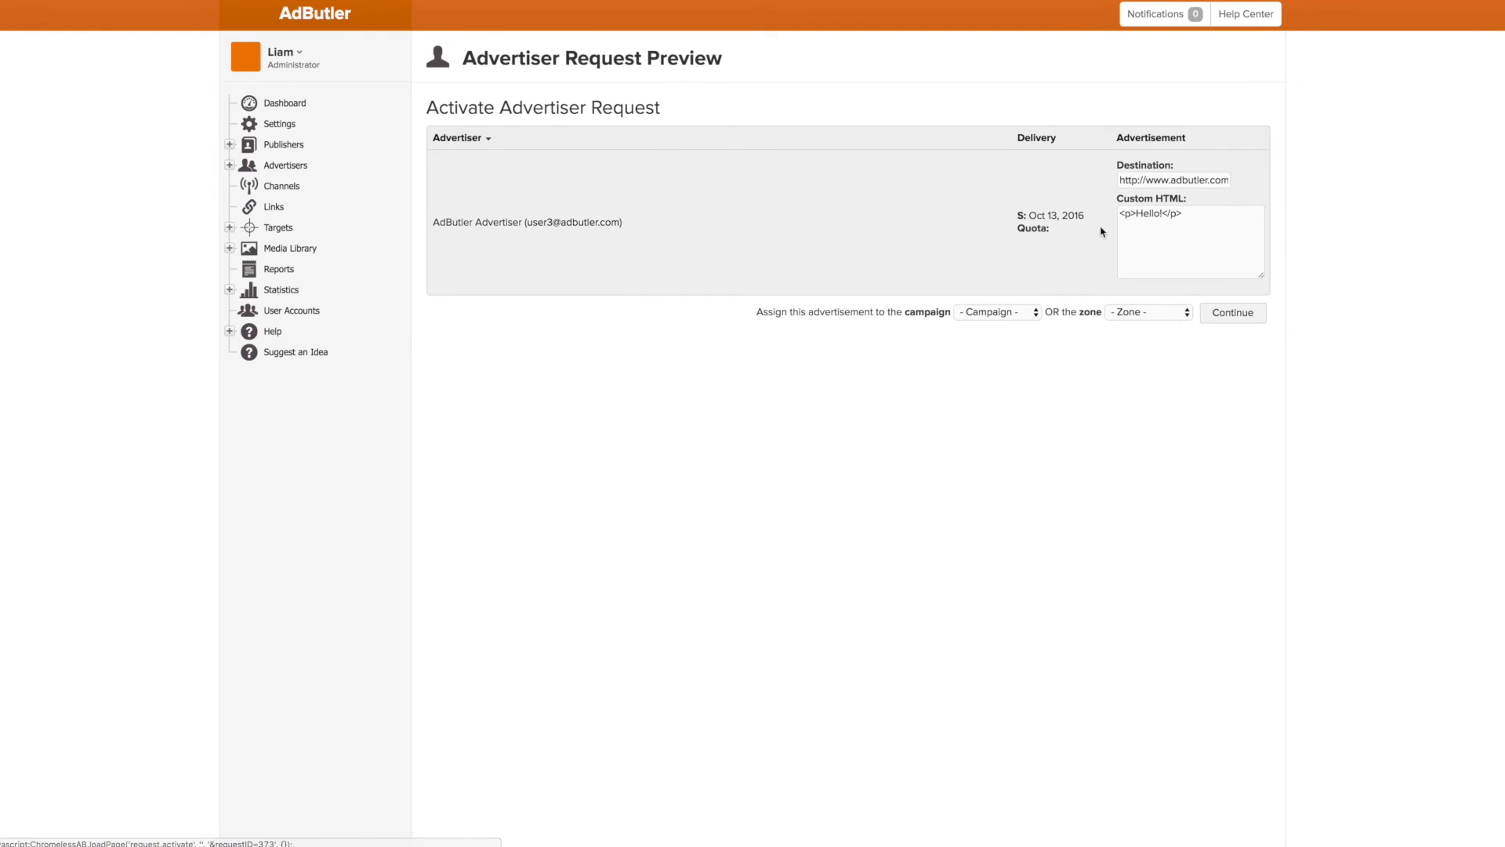
click(996, 312)
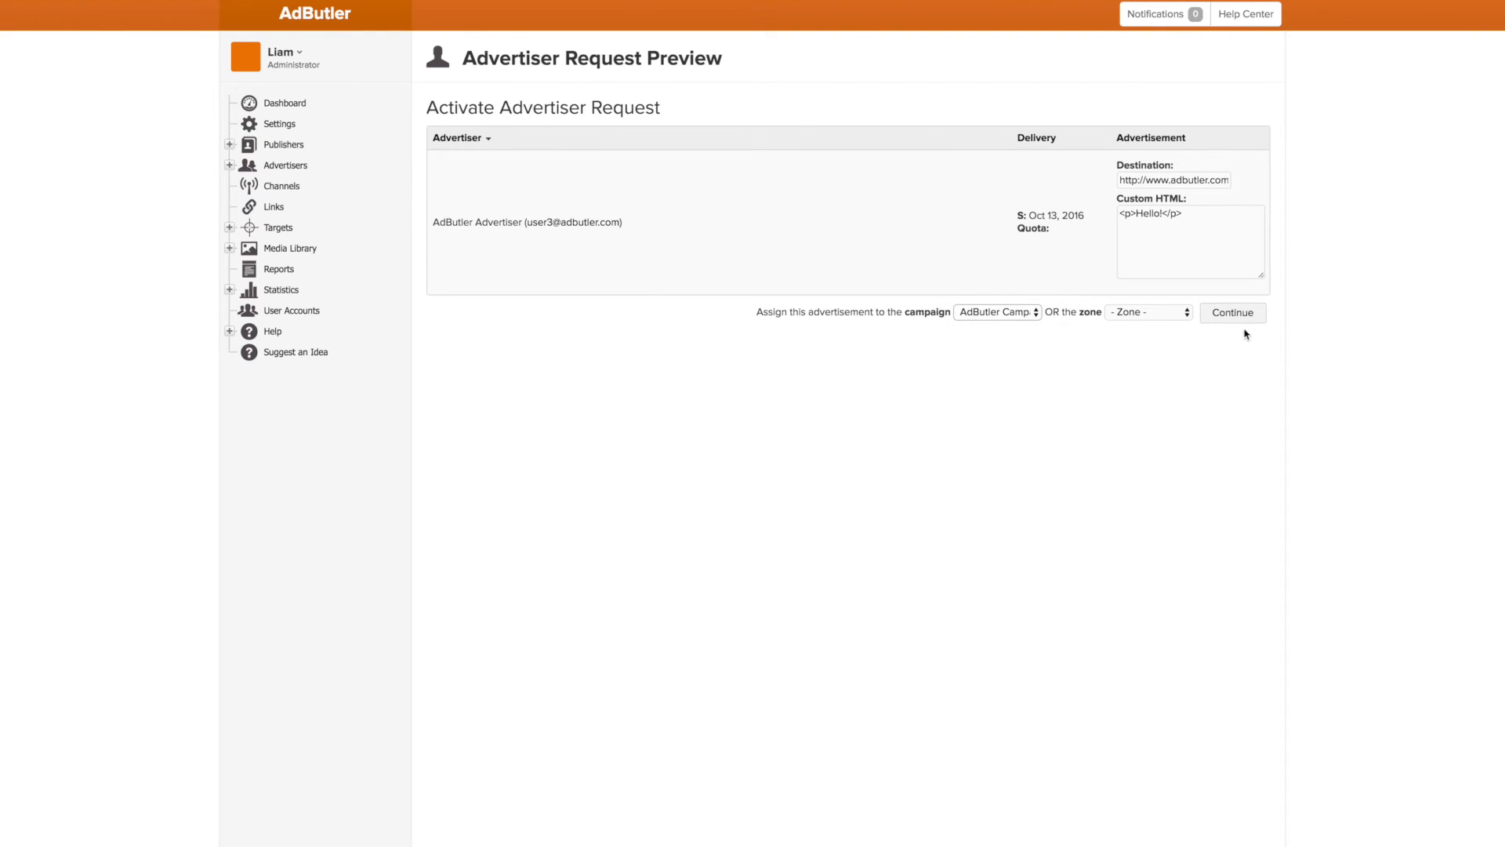
click(1232, 312)
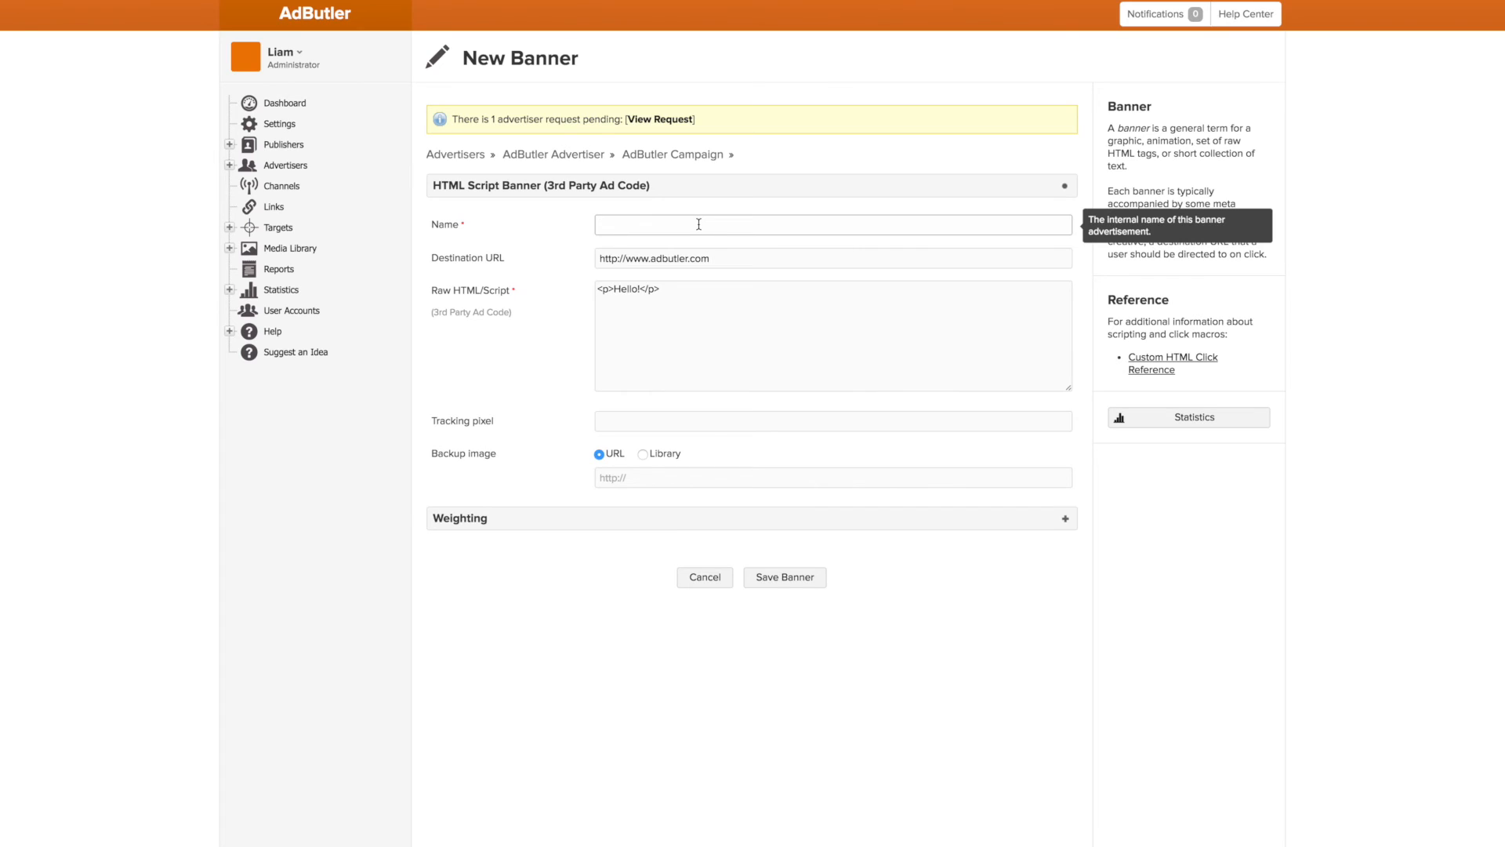
text(Today's Banner)
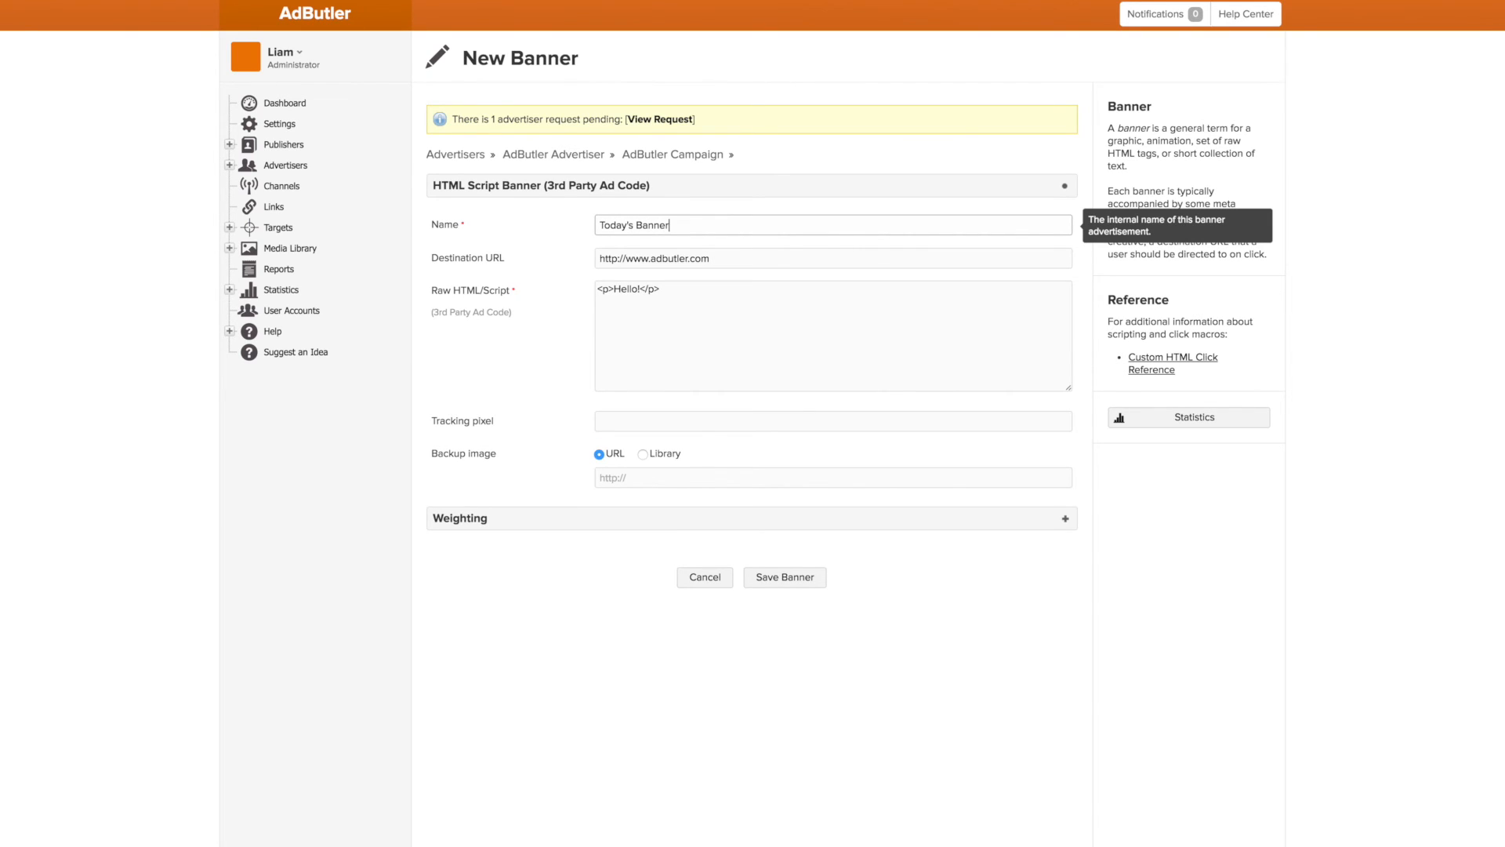
click(659, 119)
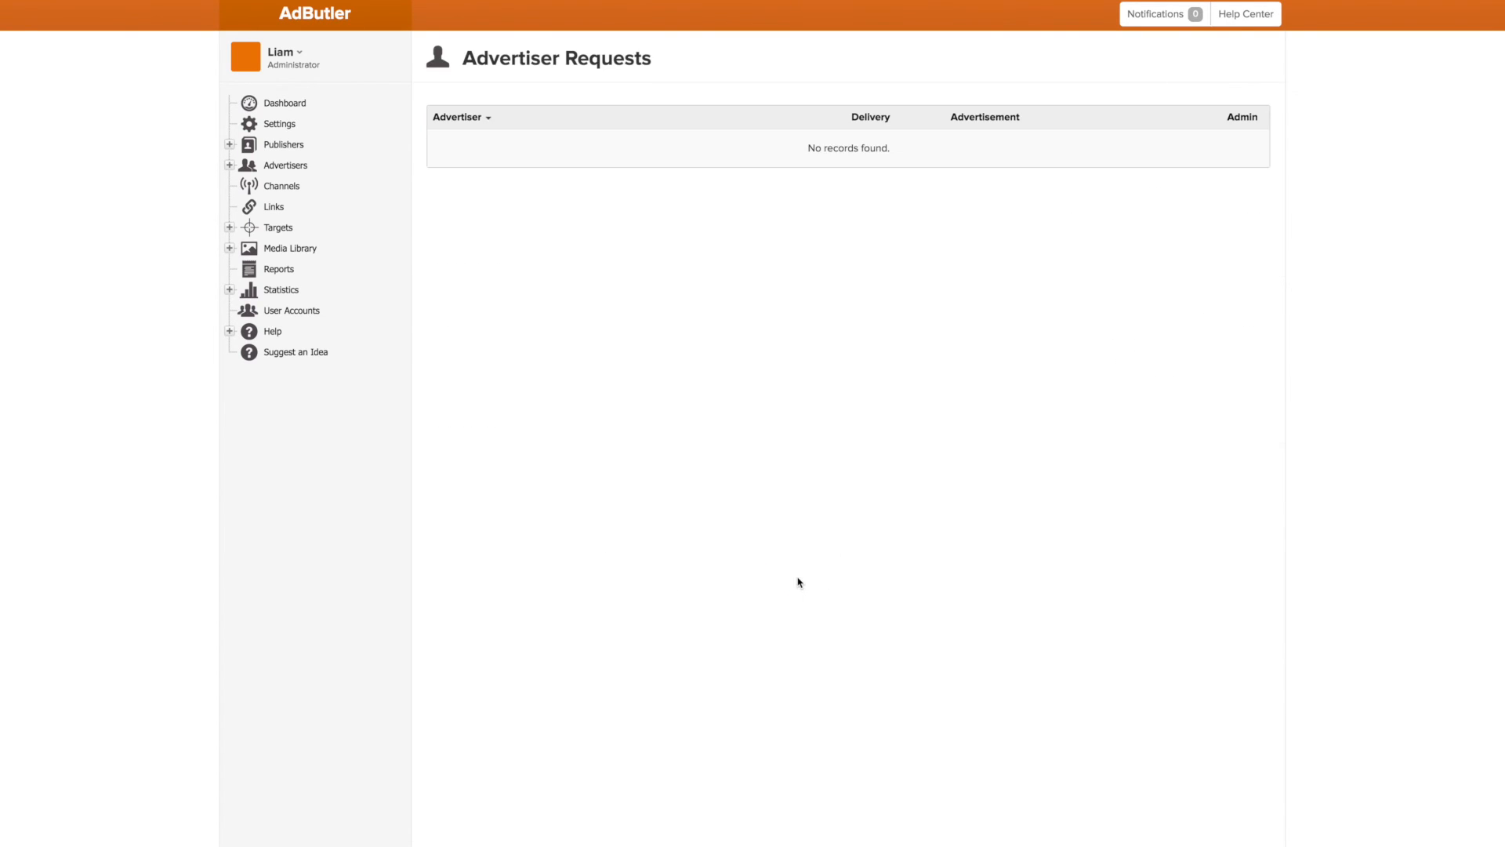
Check the User Accounts list, then return to the dashboard overview
click(286, 102)
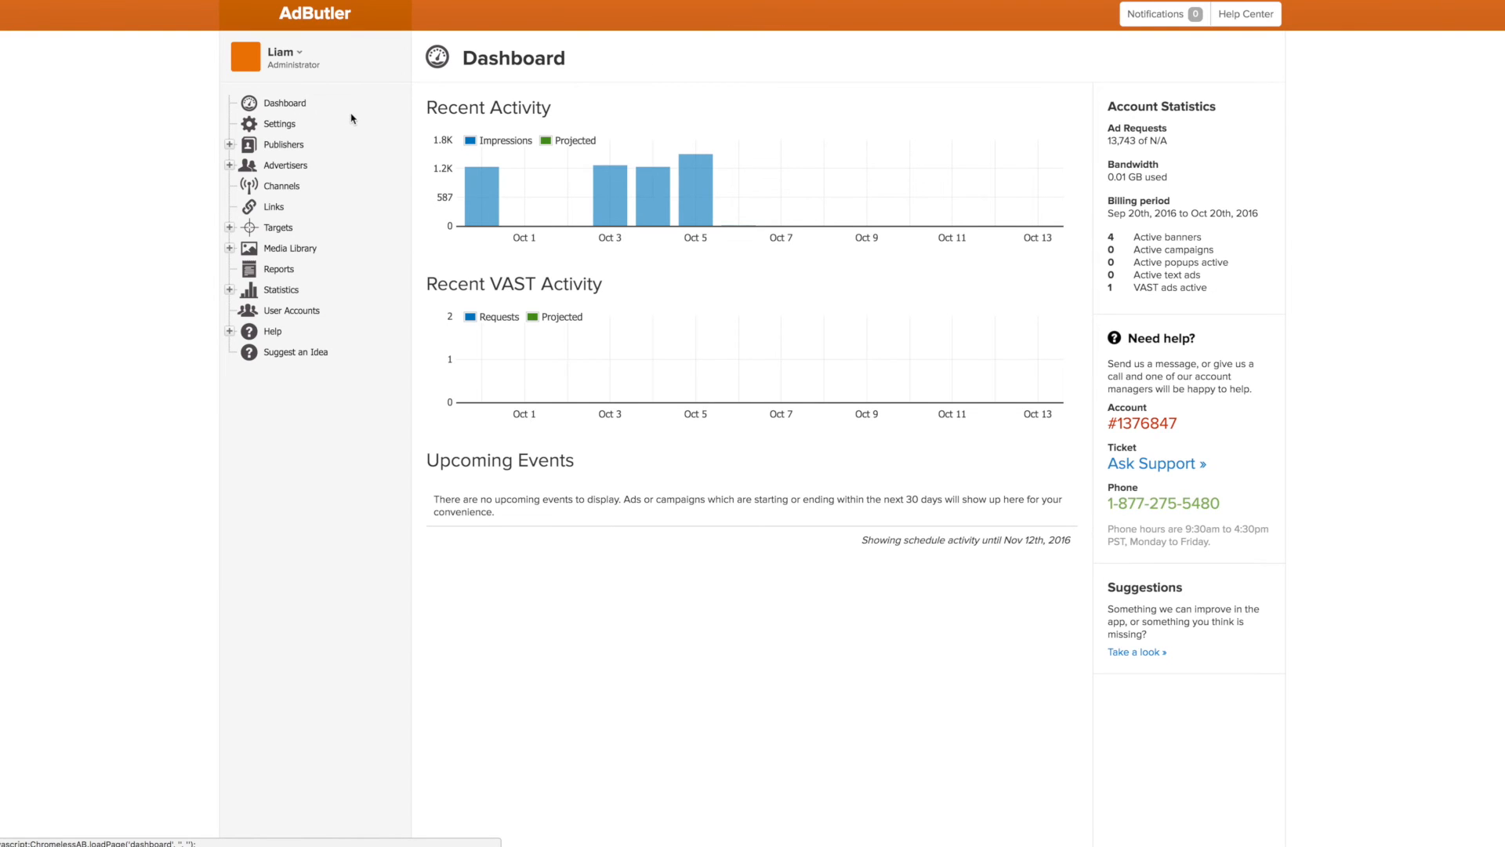
click(294, 311)
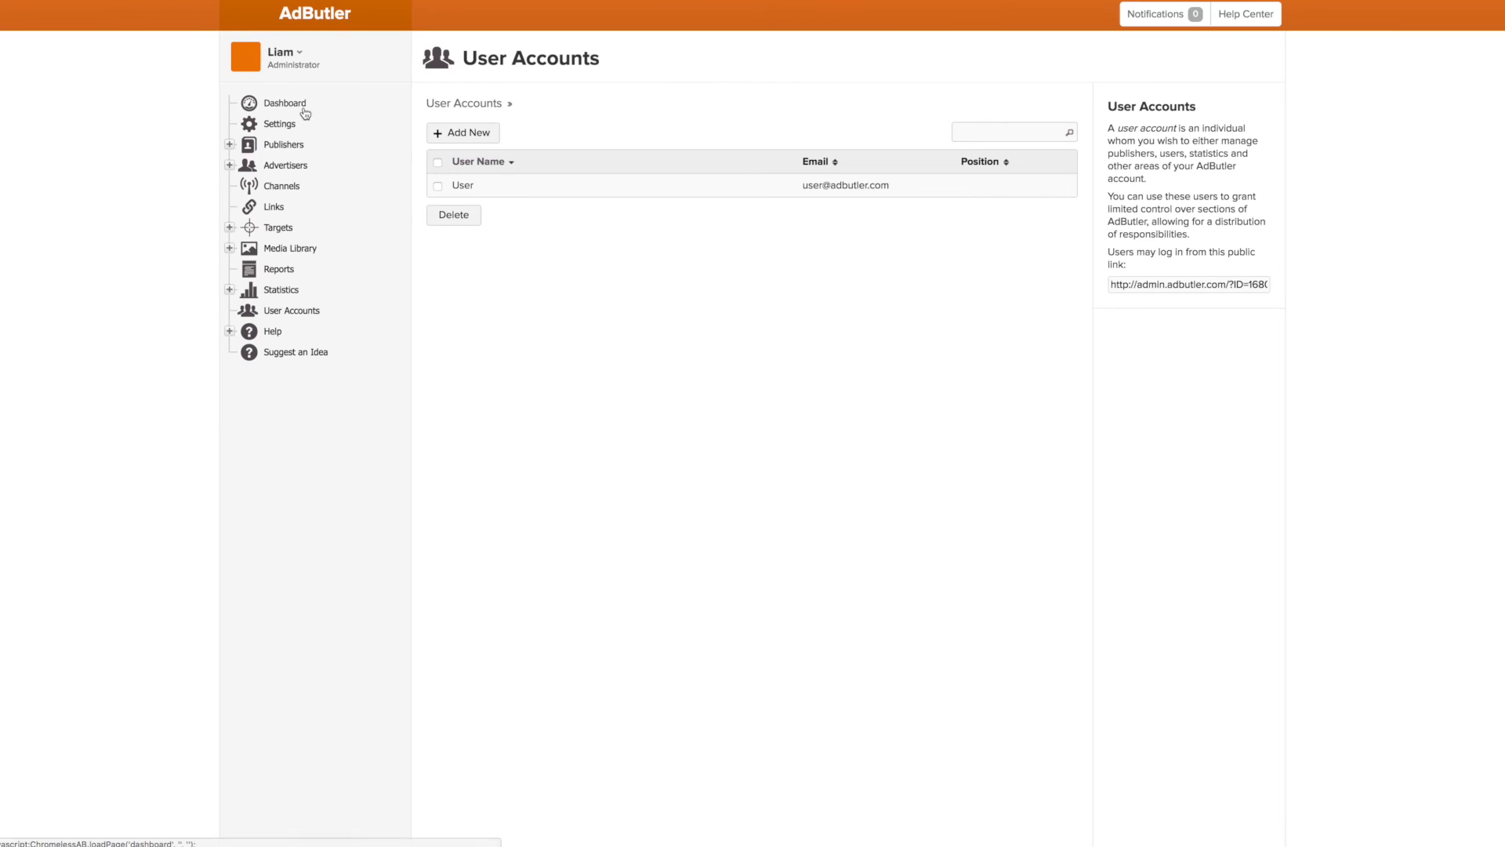
click(285, 103)
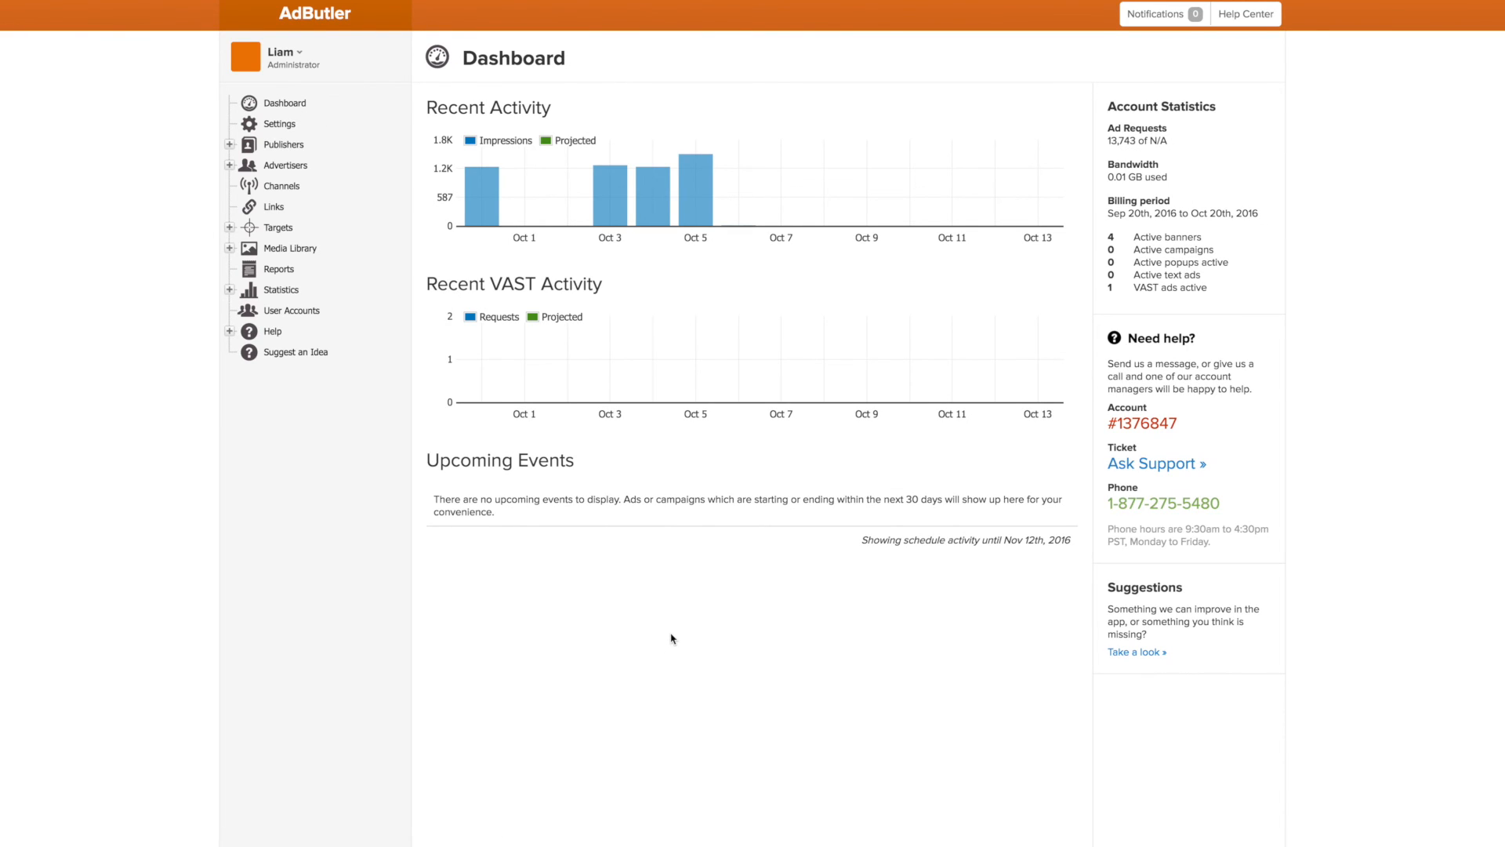